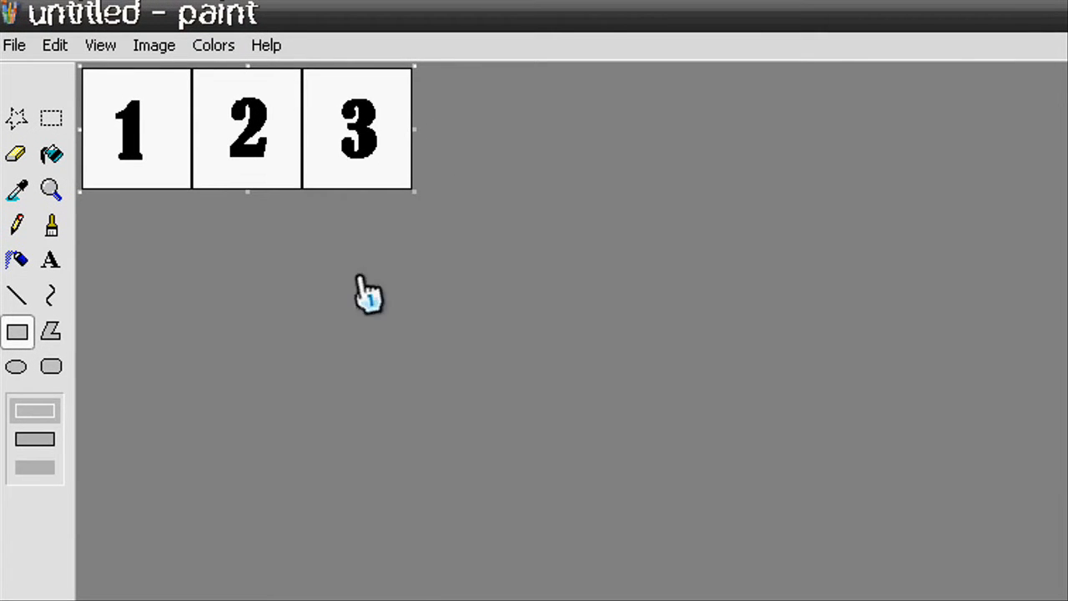
pyautogui.moveTo(297, 454)
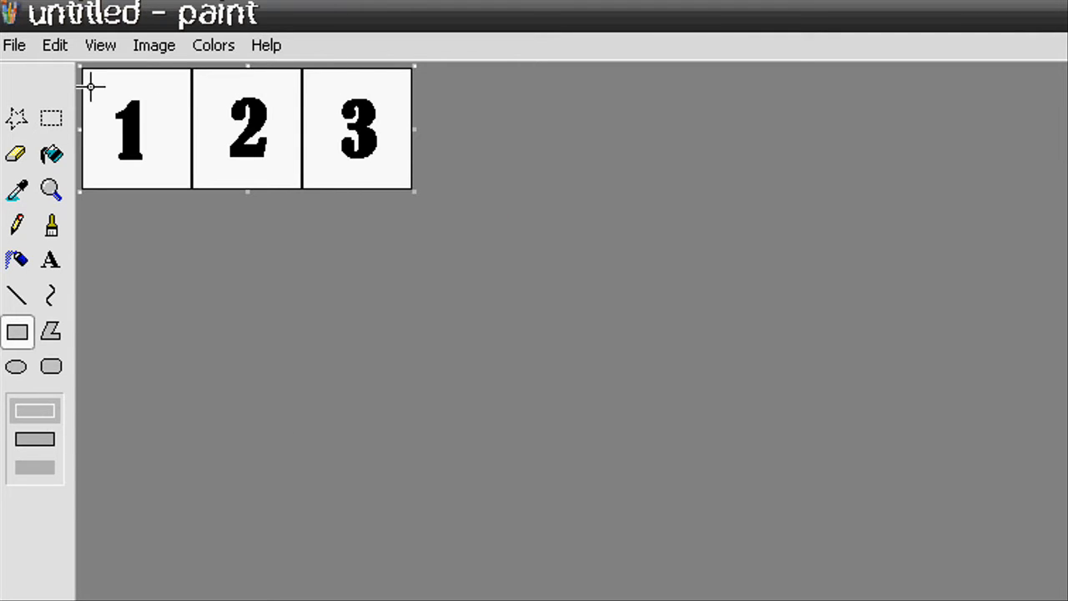
pyautogui.moveTo(307, 123)
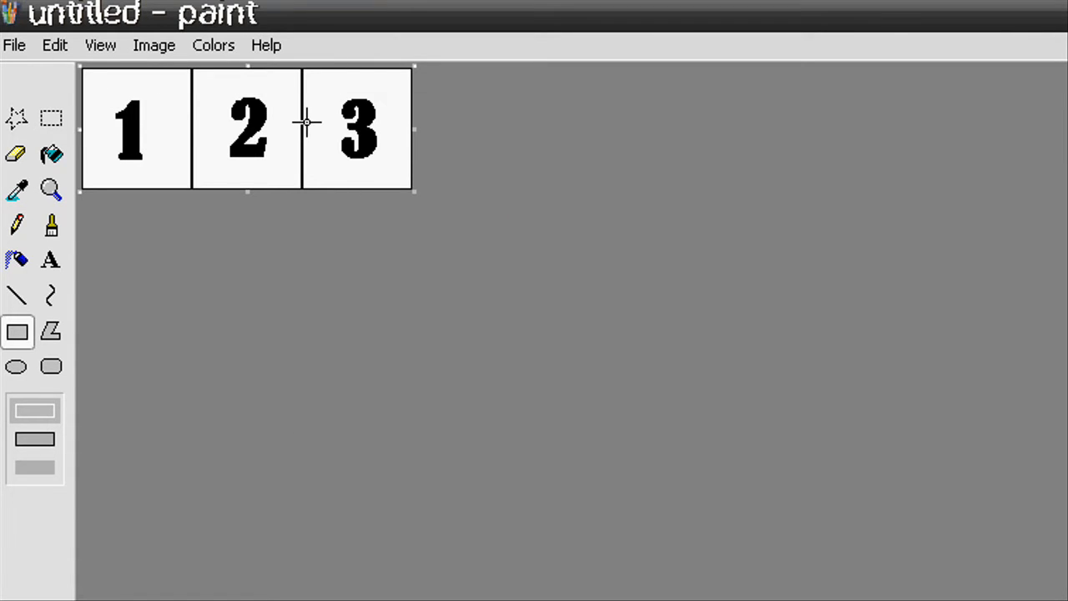
pyautogui.moveTo(168, 100)
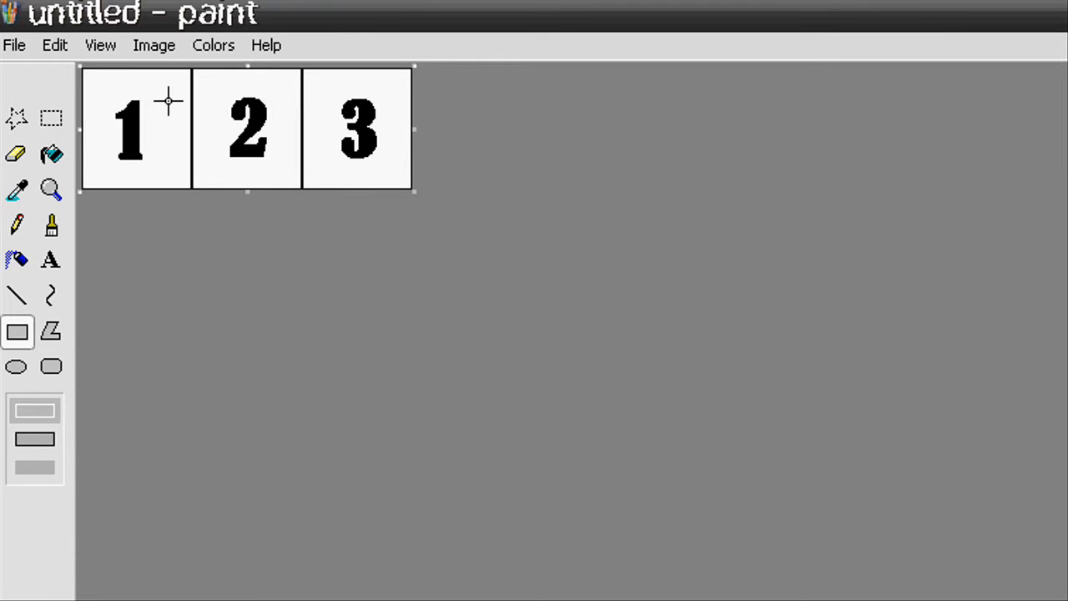
pyautogui.moveTo(123, 87)
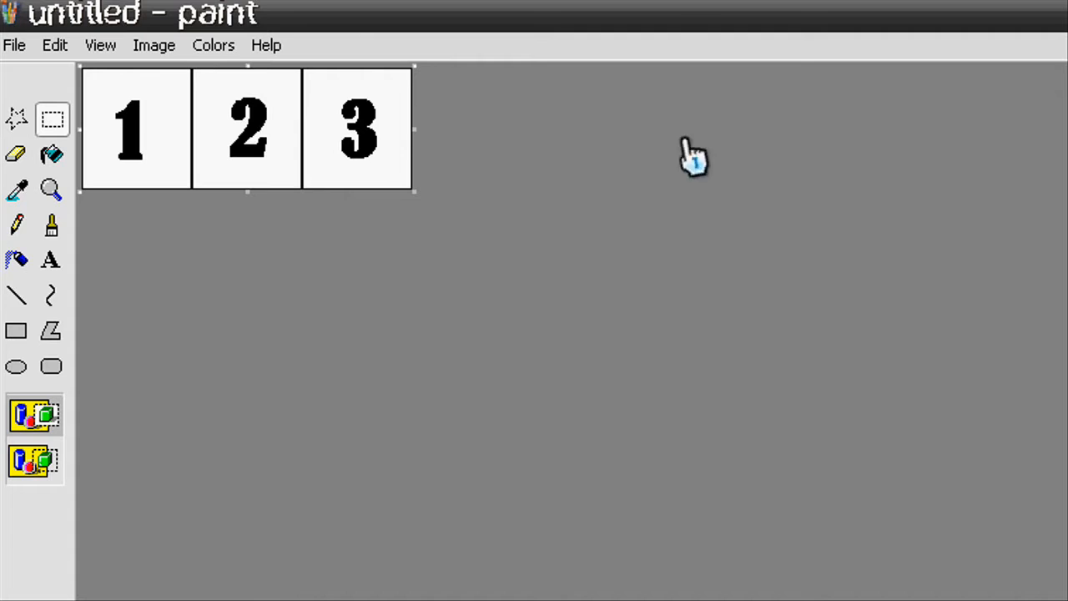
pyautogui.moveTo(94, 70)
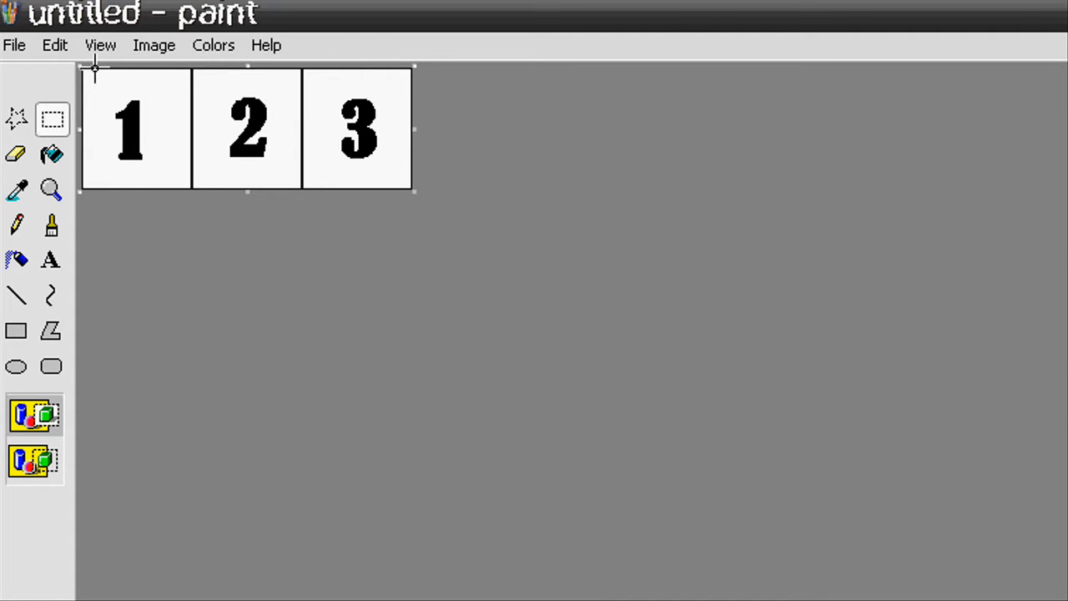
pyautogui.moveTo(459, 259)
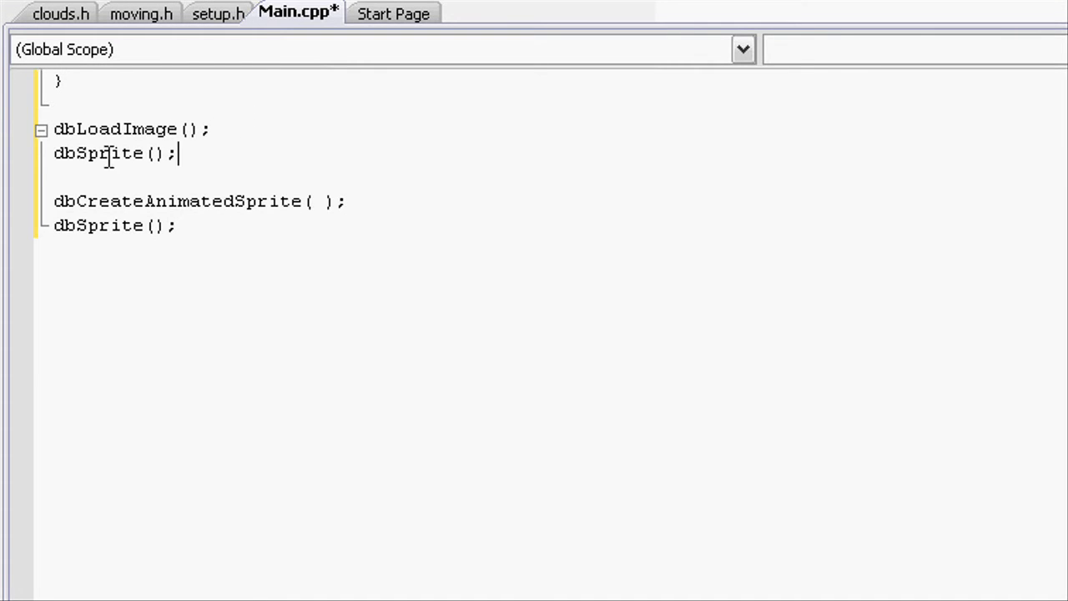
pyautogui.moveTo(232, 237)
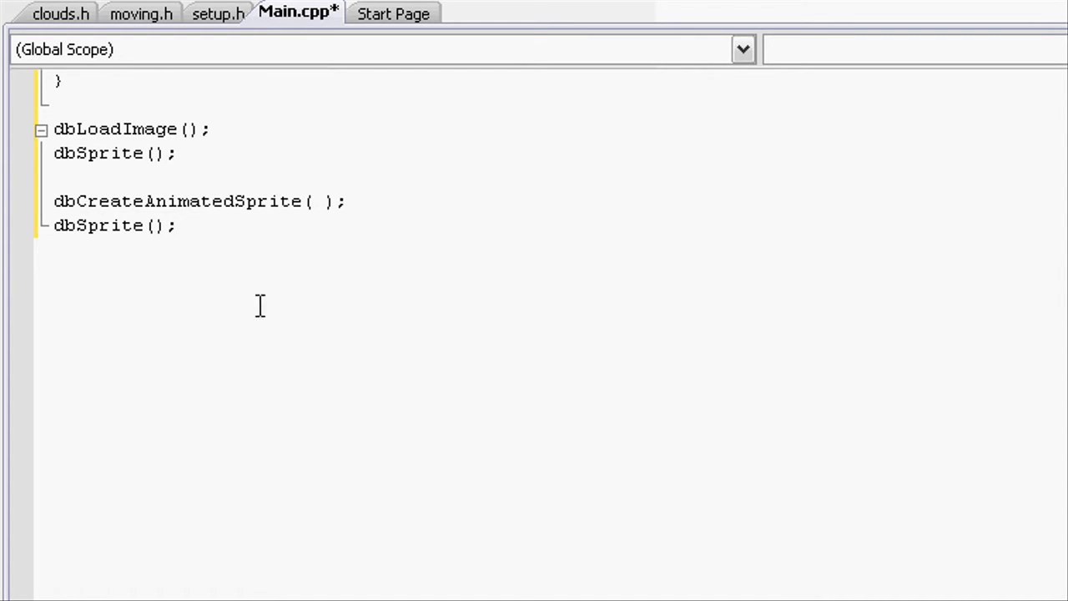
pyautogui.moveTo(397, 257)
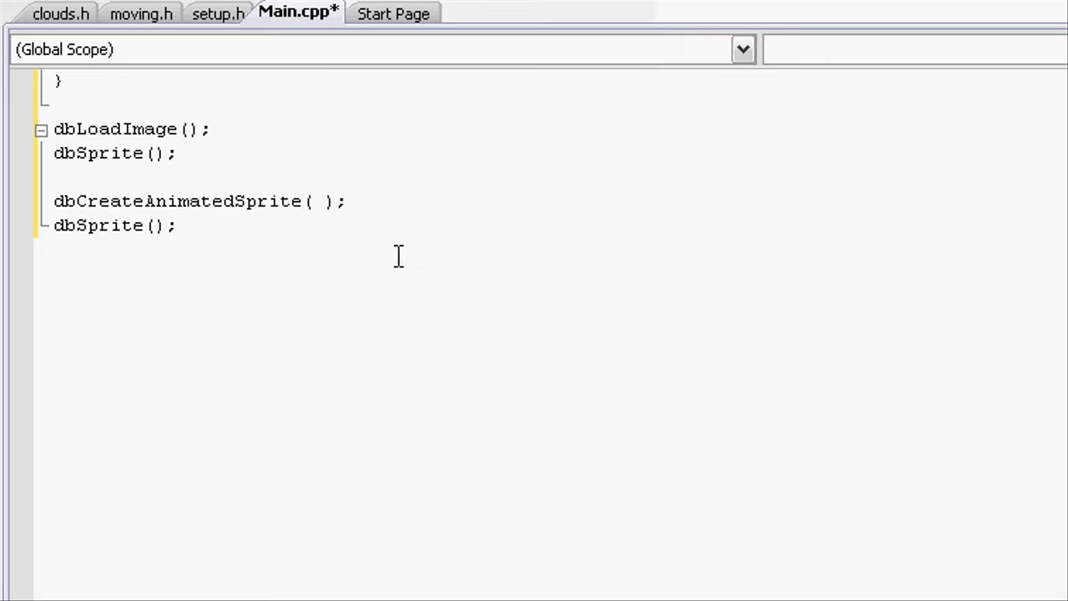
pyautogui.moveTo(363, 177)
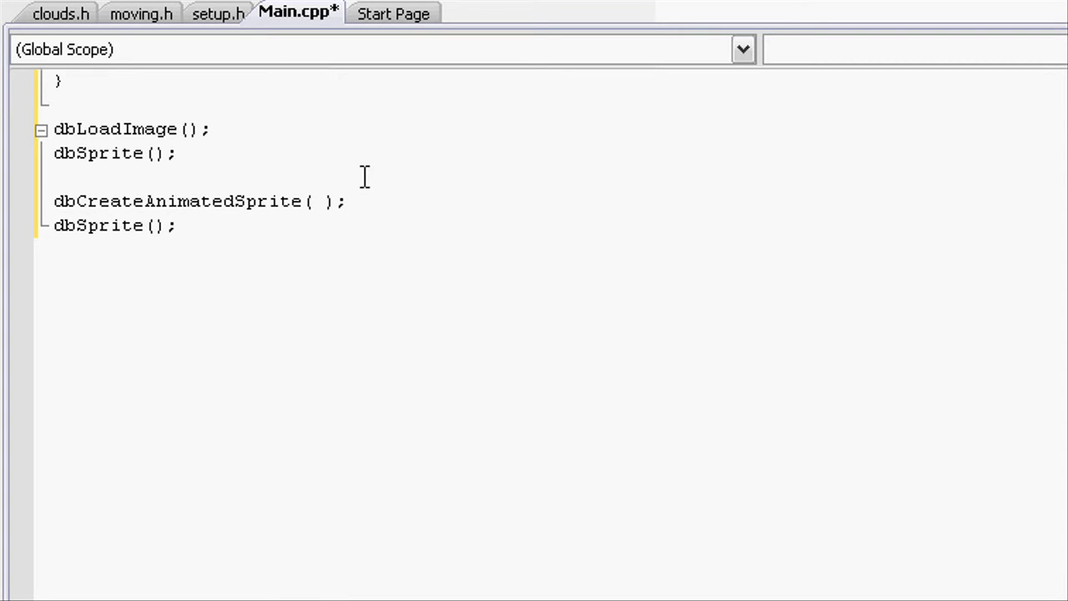
pyautogui.moveTo(190, 190)
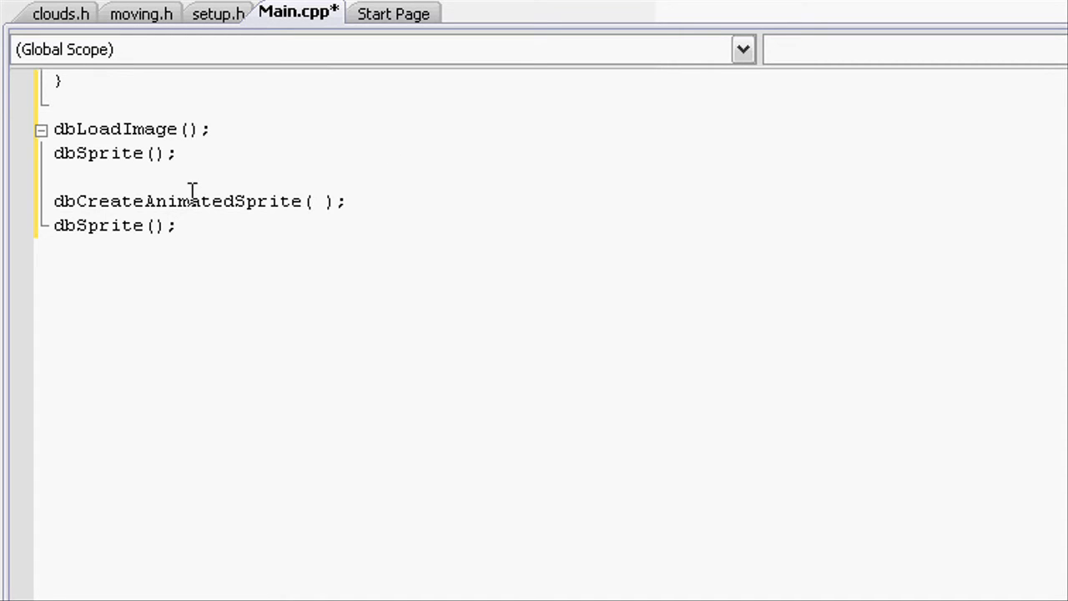
# Step: Retype the second sprite call as dbSprite(); in the code
pyautogui.doubleClick(98, 225)
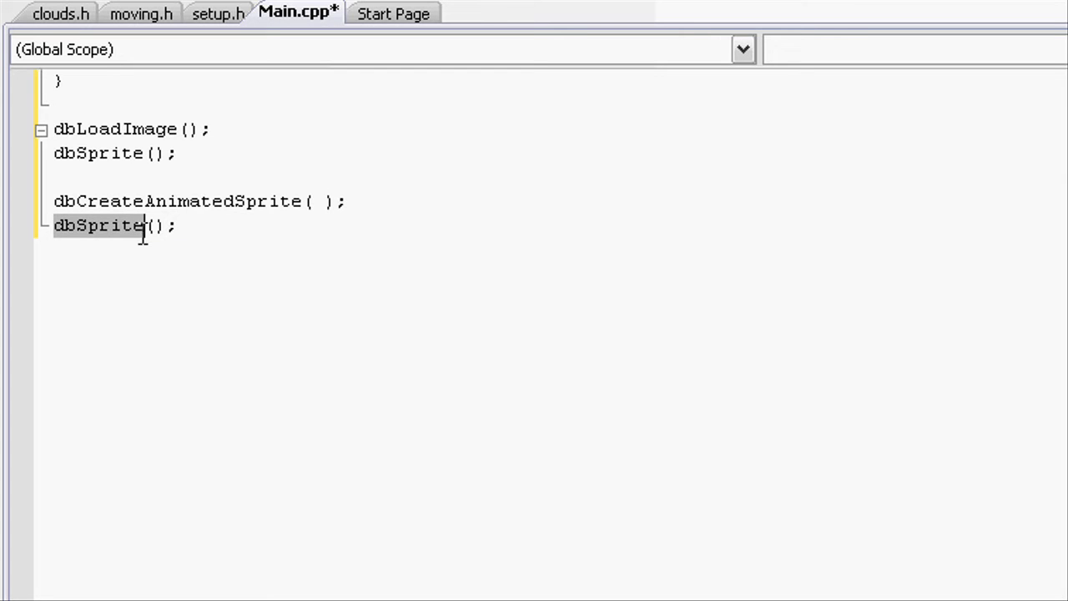
pyautogui.moveTo(283, 201)
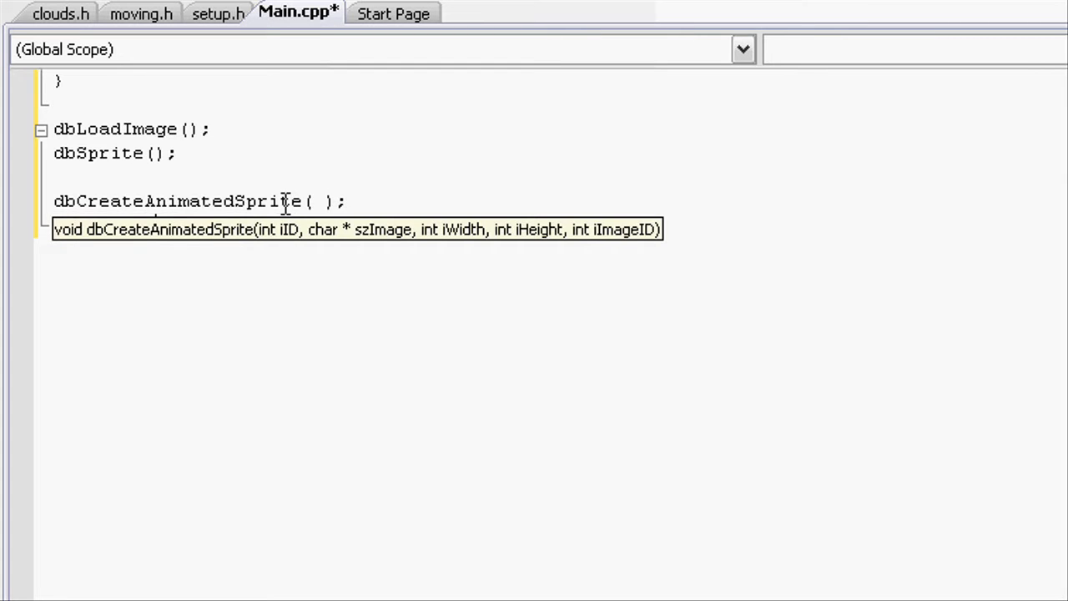
pyautogui.write('dbSprite();')
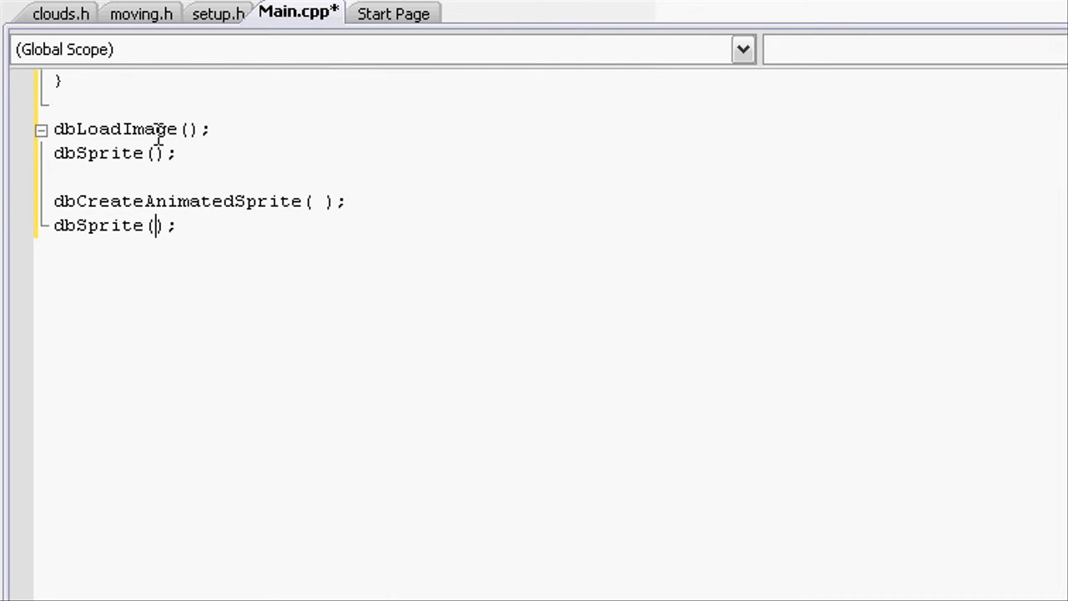
# Step: Open the orange box picture in Paint, dismissing the prompt to save the untitled image
pyautogui.doubleClick(87, 130)
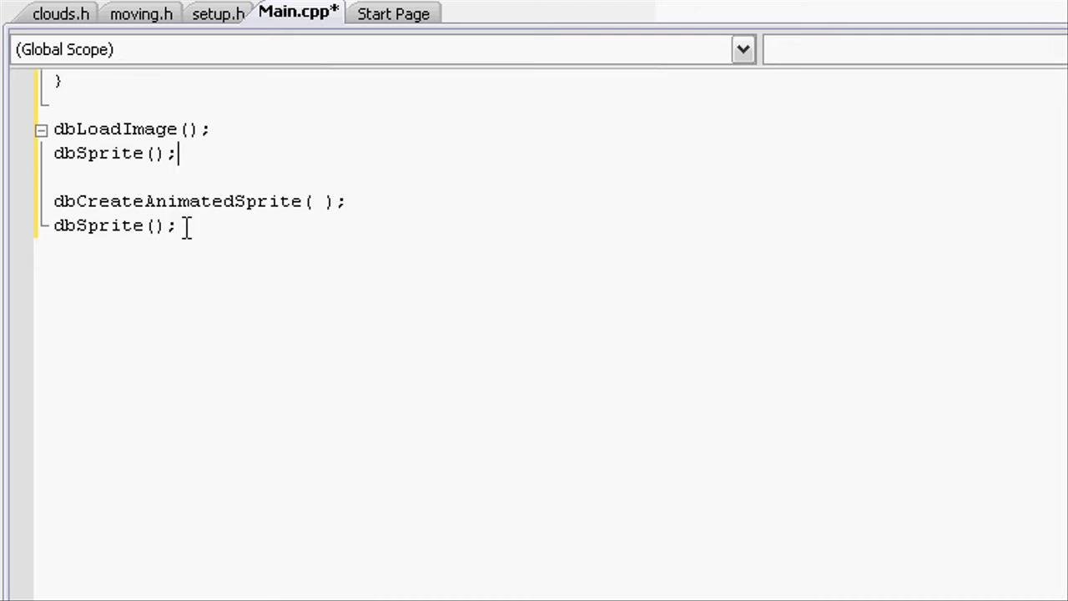
pyautogui.doubleClick(182, 200)
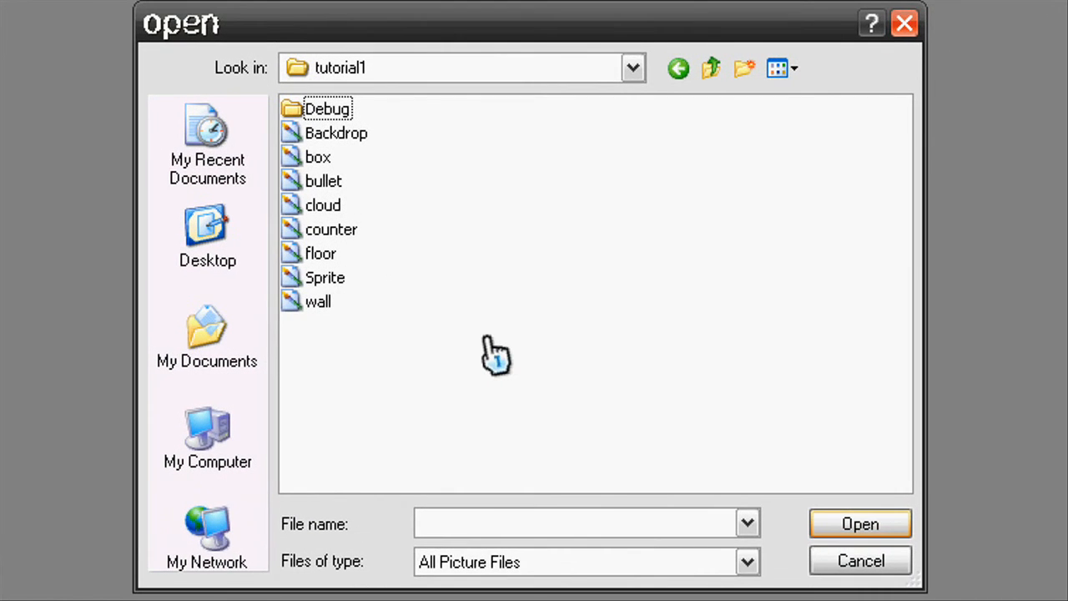
pyautogui.moveTo(350, 263)
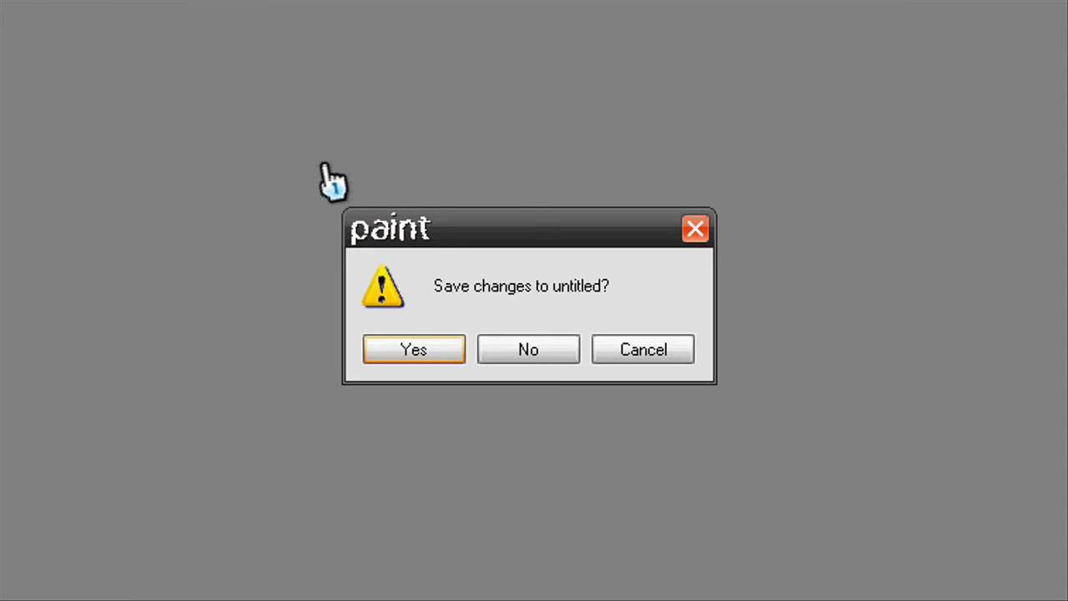
pyautogui.click(527, 348)
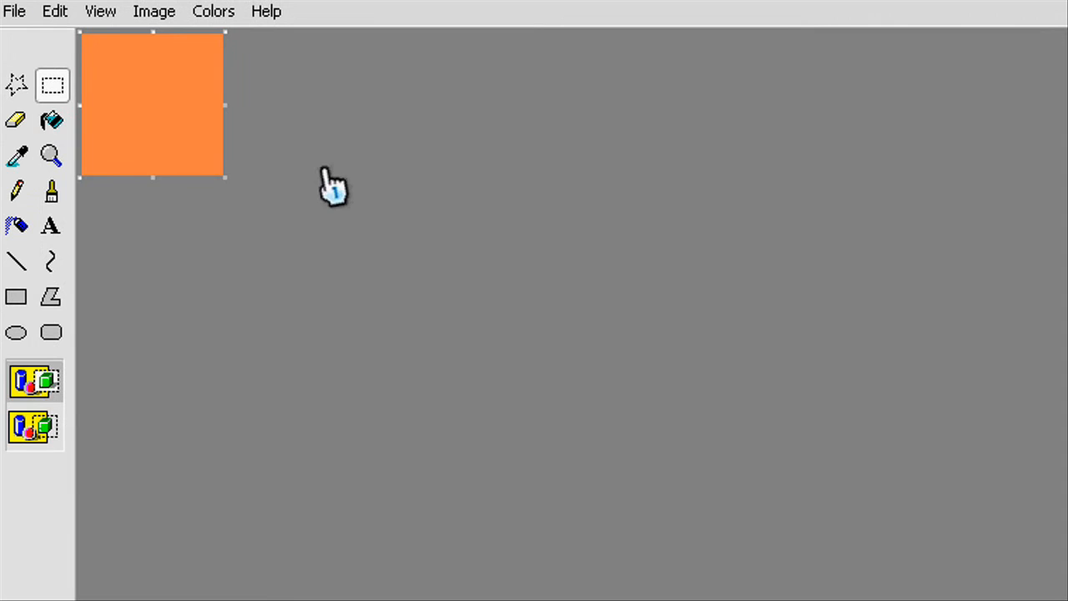
pyautogui.moveTo(233, 131)
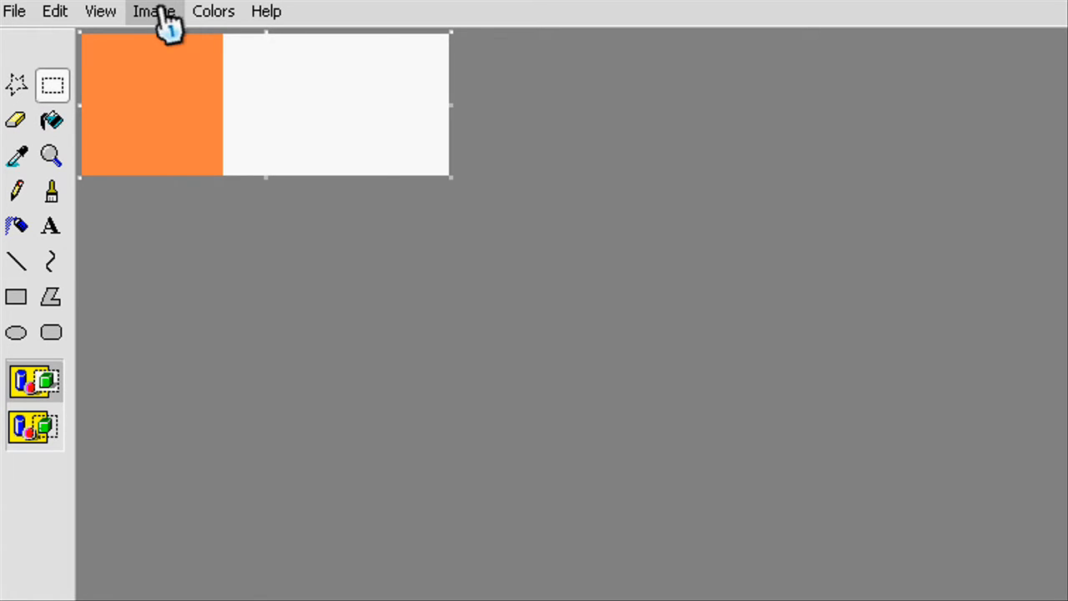
# Step: Set the box image's width attribute to 200 so it holds two frames side by side
pyautogui.click(214, 10)
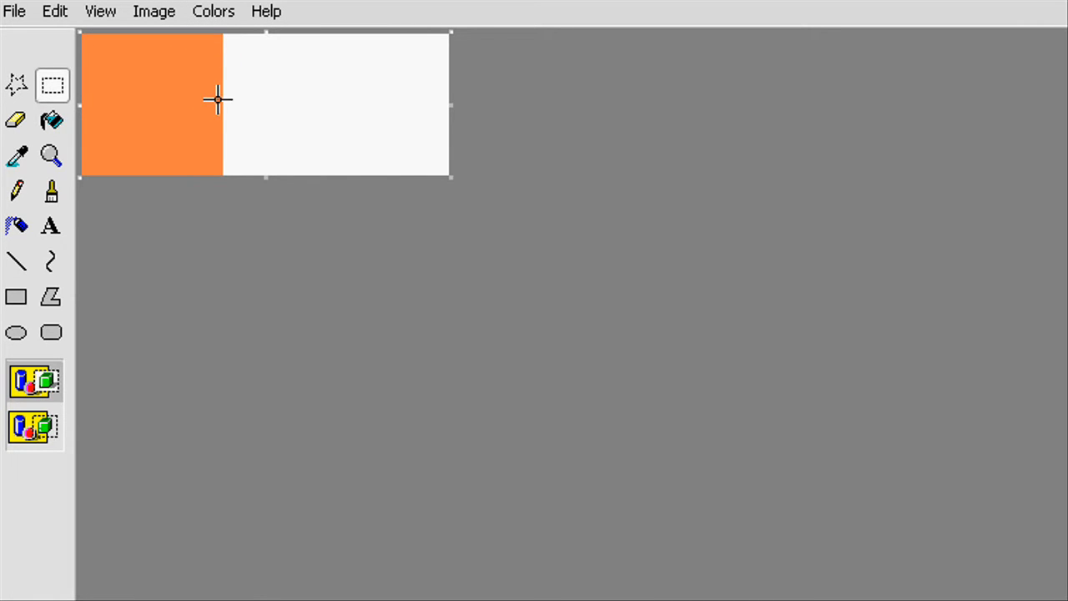
pyautogui.click(154, 10)
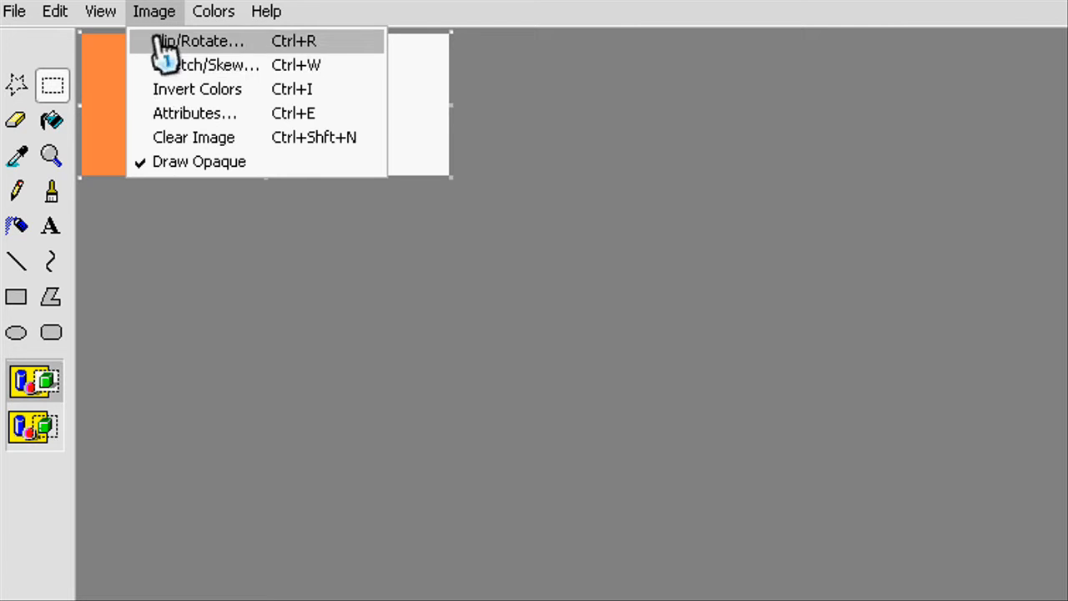
pyautogui.click(194, 113)
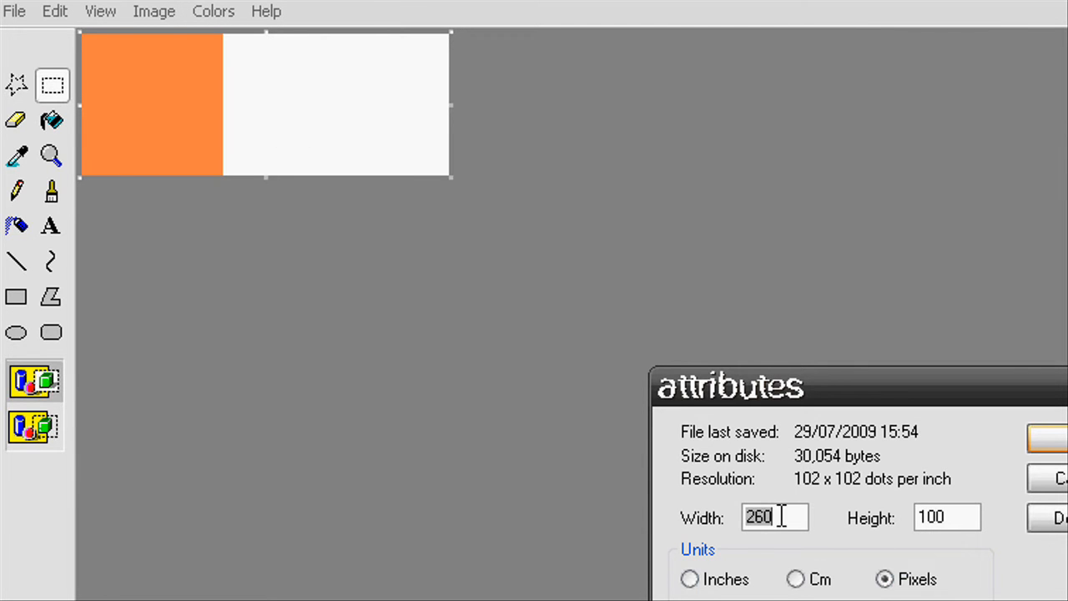
pyautogui.write('200')
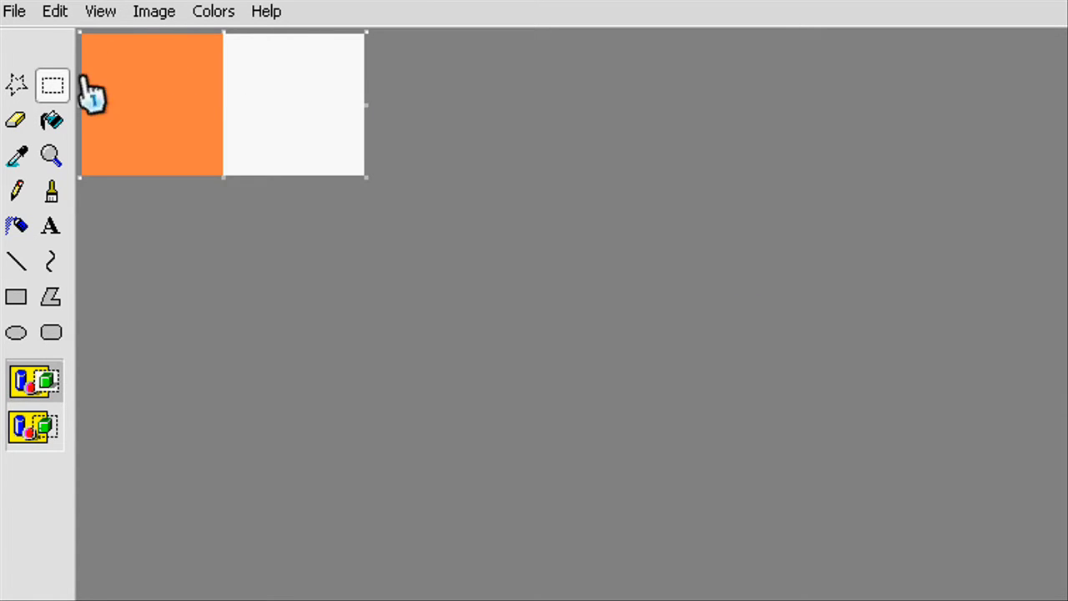
pyautogui.moveTo(209, 105)
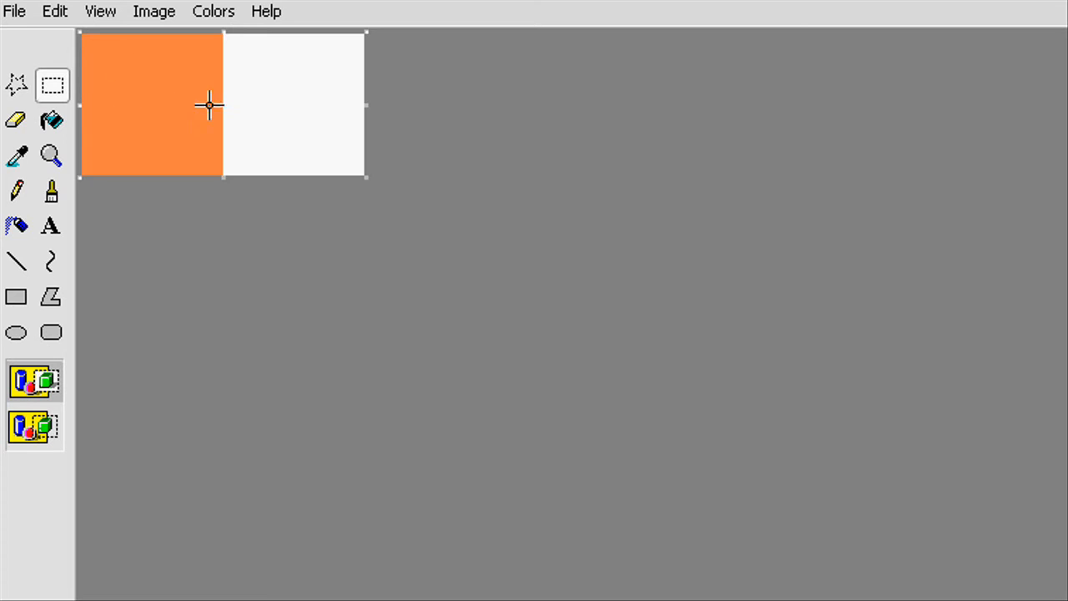
# Step: Fill the right half green so the bitmap shows an orange frame beside a green one
pyautogui.click(50, 120)
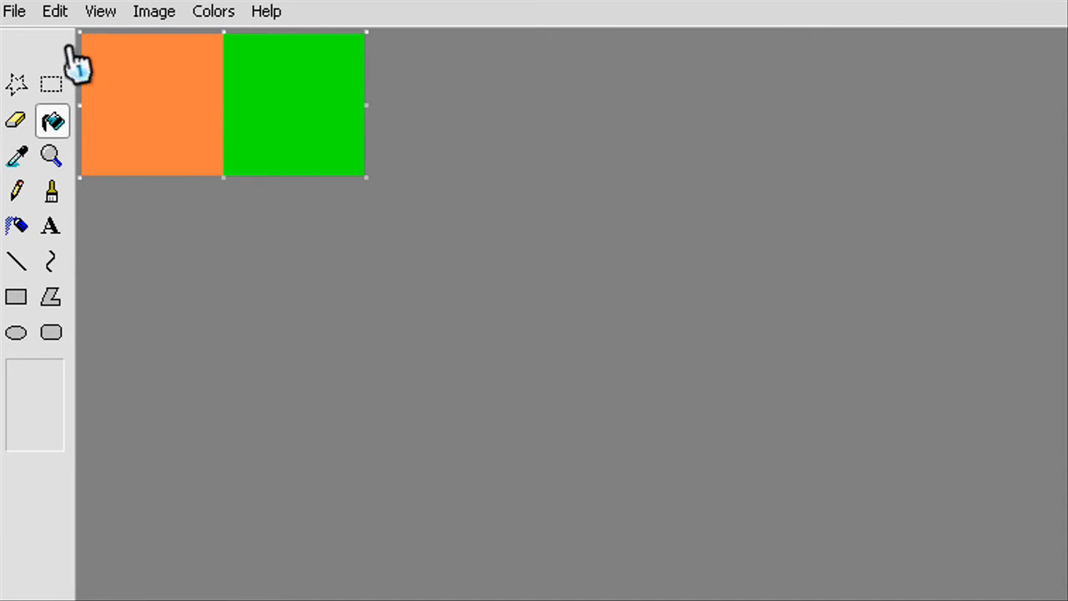
pyautogui.click(13, 10)
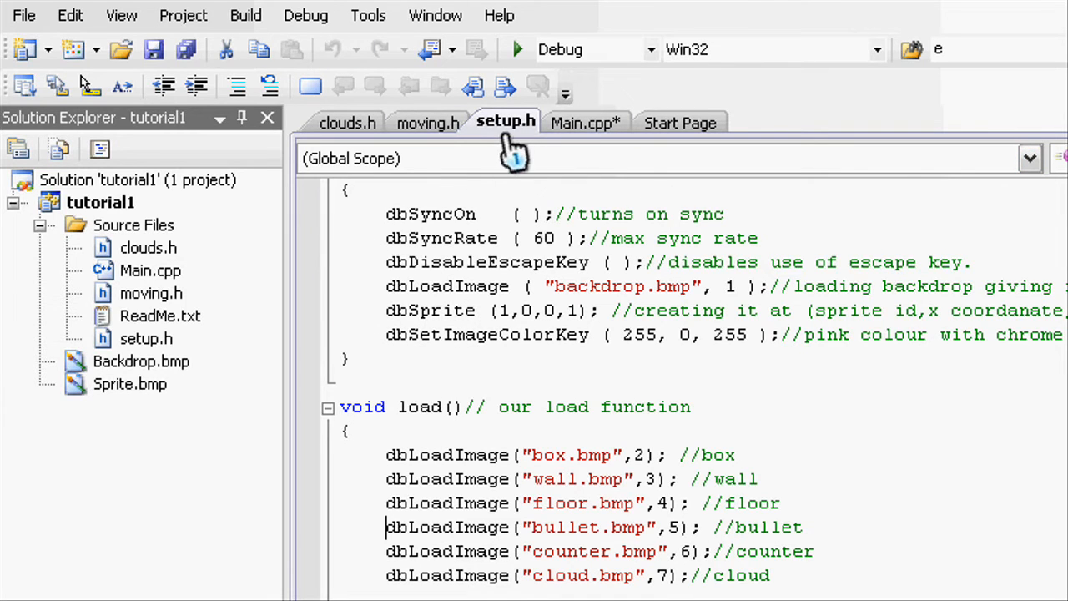
pyautogui.moveTo(509, 154)
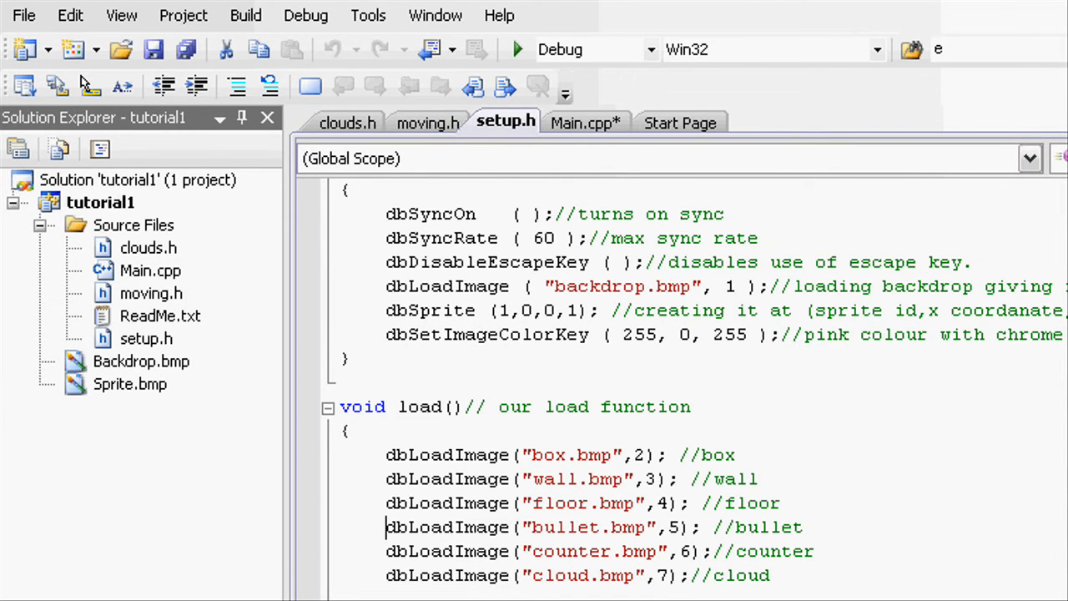
# Step: Replace the box dbLoadImage line with dbCreateAnimatedSprite(2,"box.bmp", in load()
pyautogui.scroll(-3)
pyautogui.write('db')
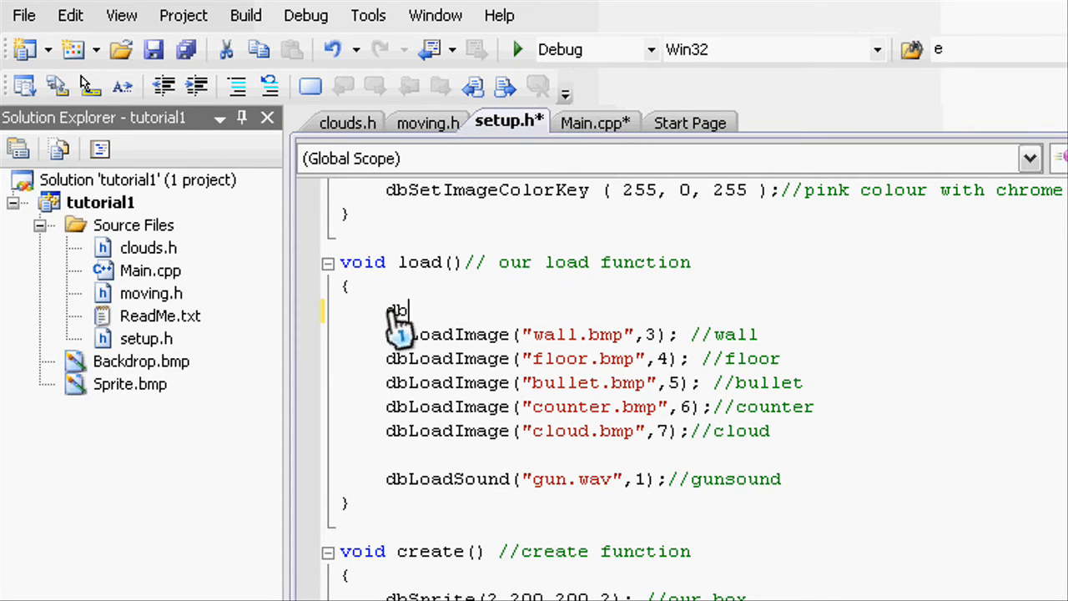
pyautogui.write('CreateAnim')
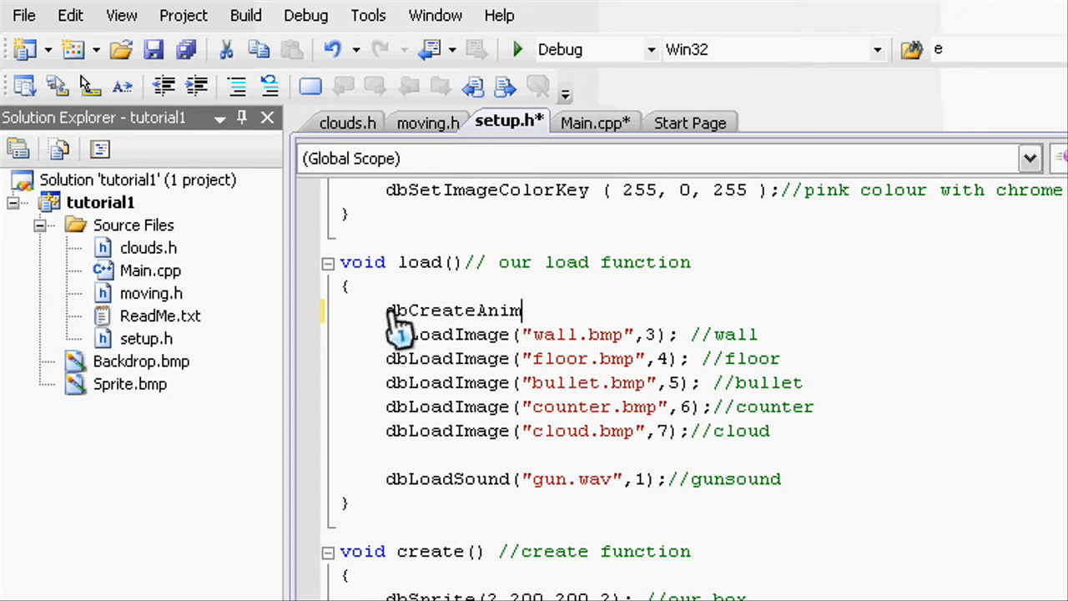
pyautogui.write('atedSpri')
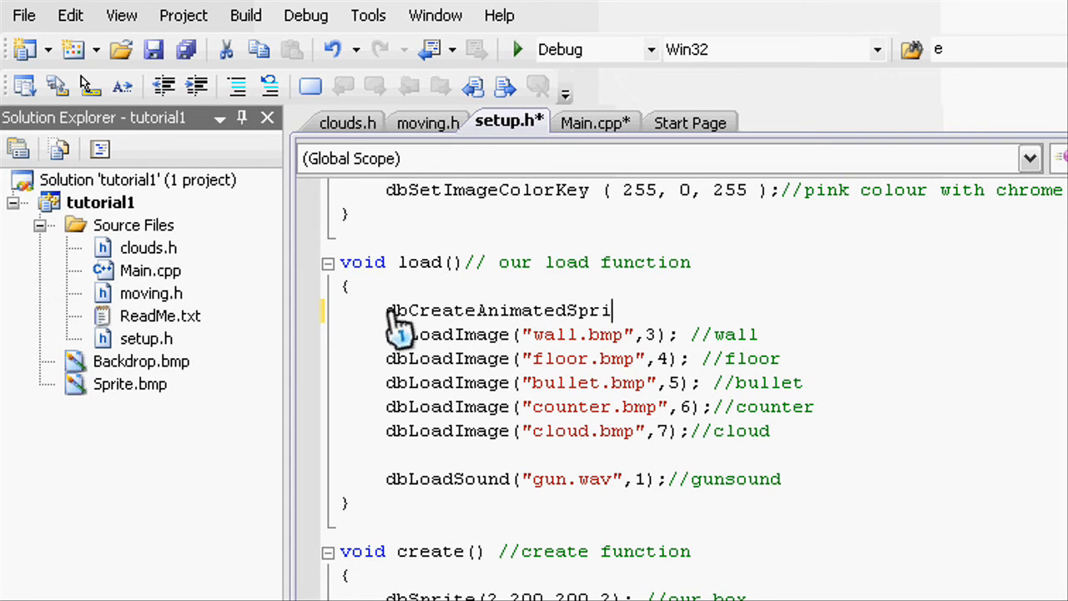
pyautogui.write('te (')
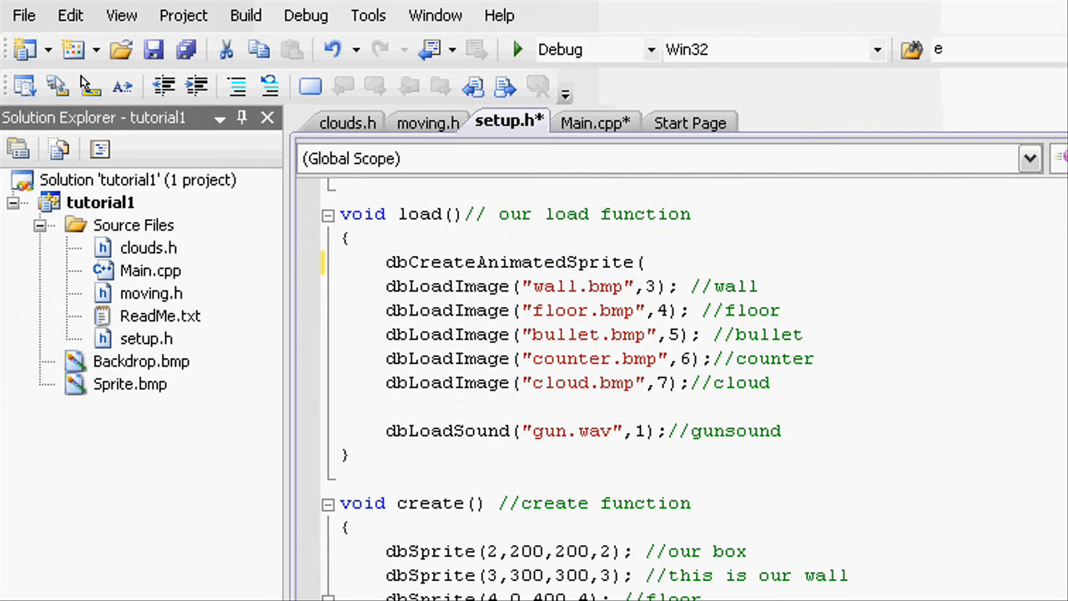
pyautogui.write('2,')
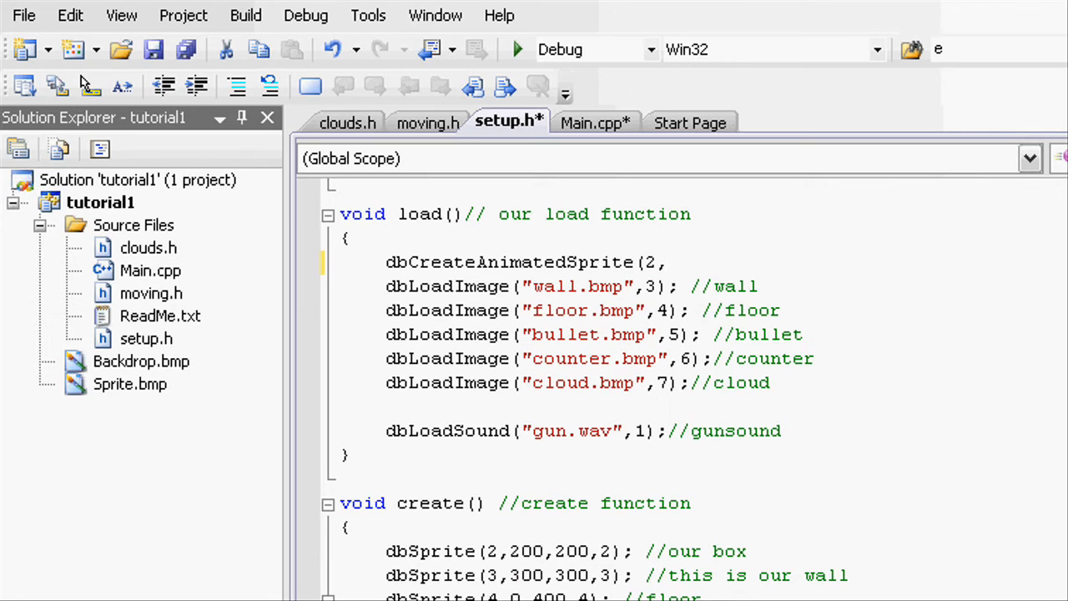
pyautogui.write('"')
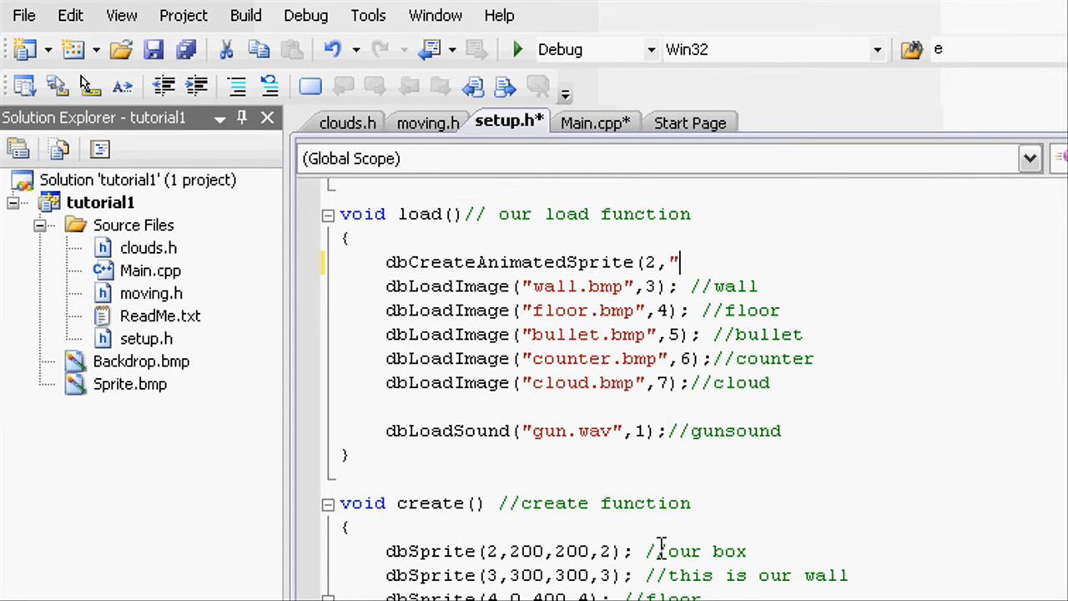
pyautogui.write('bo')
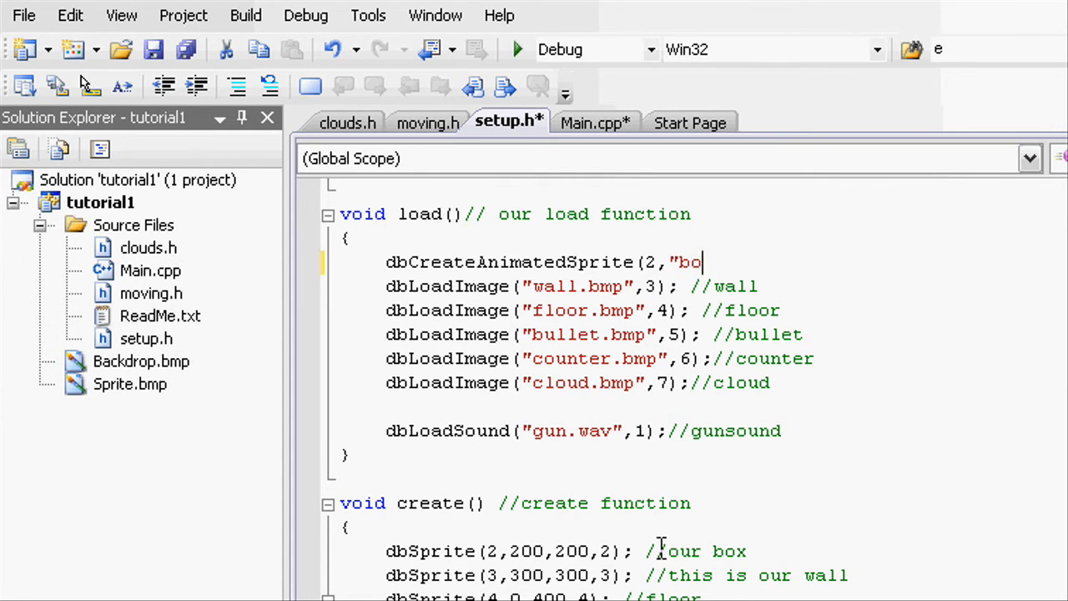
pyautogui.write('x.bmp"')
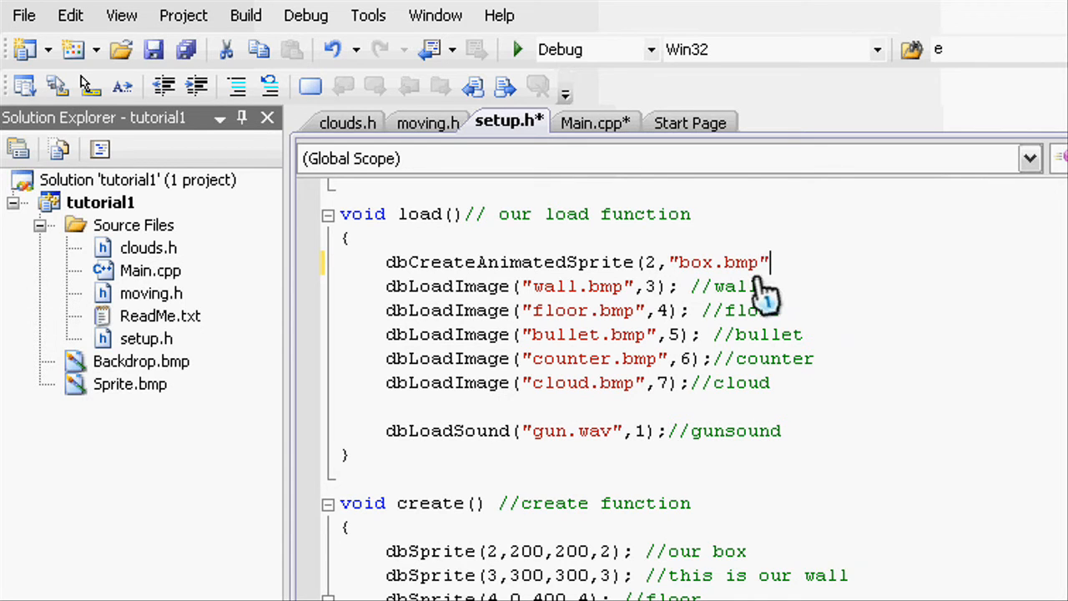
pyautogui.write(',')
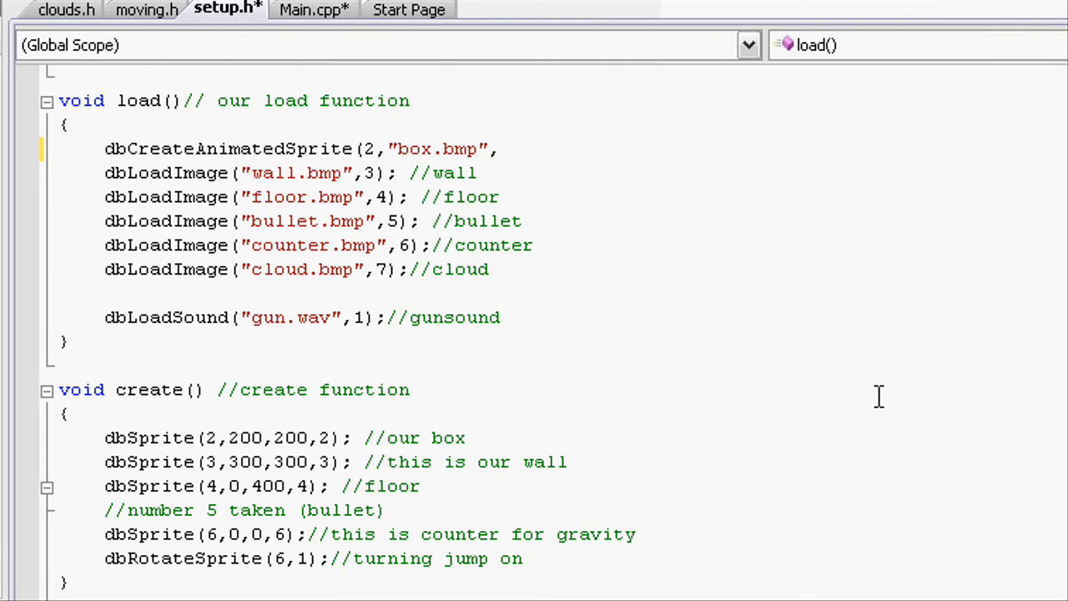
pyautogui.moveTo(276, 443)
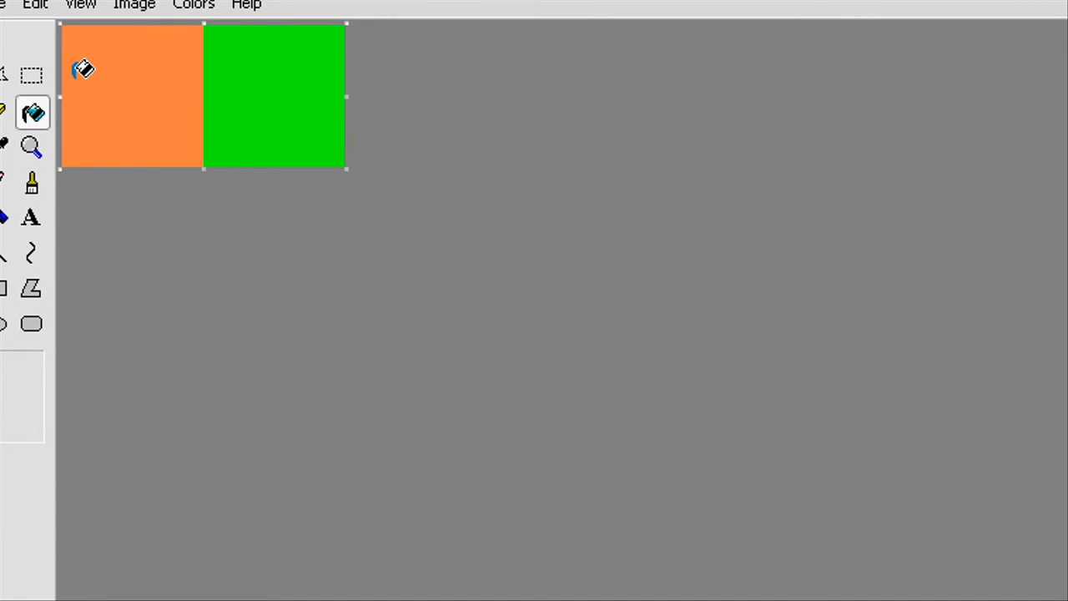
pyautogui.moveTo(227, 101)
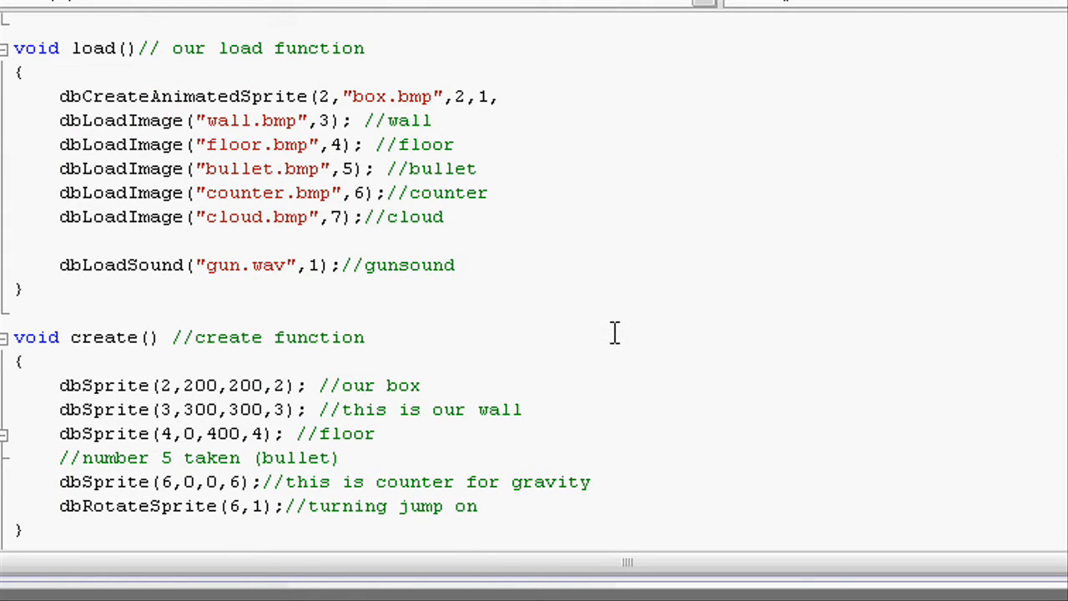
# Step: Finish the call as dbCreateAnimatedSprite(2,"box.bmp",2,1,2); //animated box
pyautogui.write(',2')
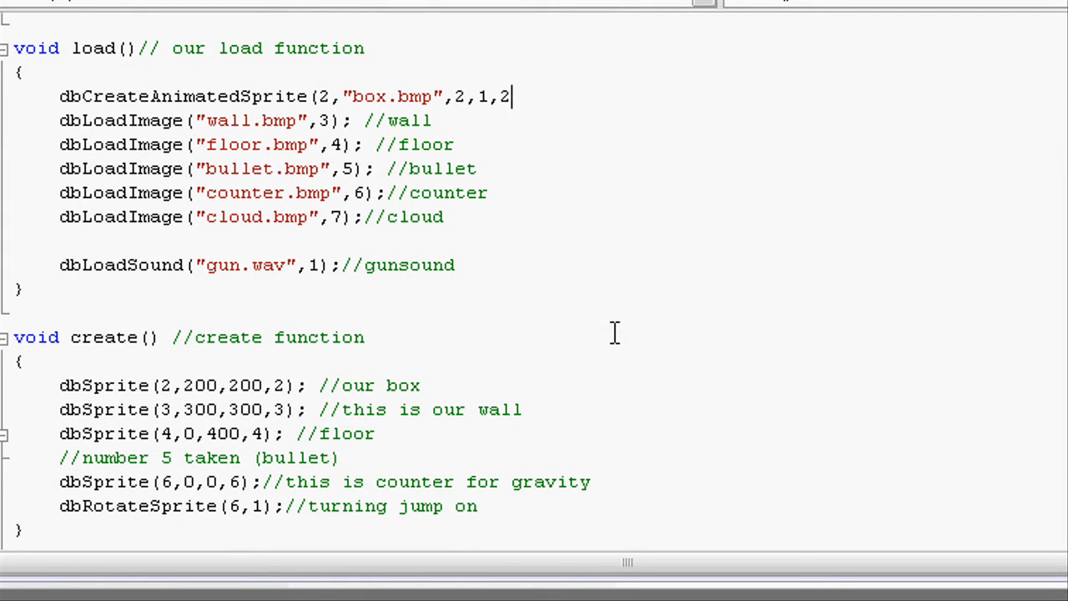
pyautogui.write(');')
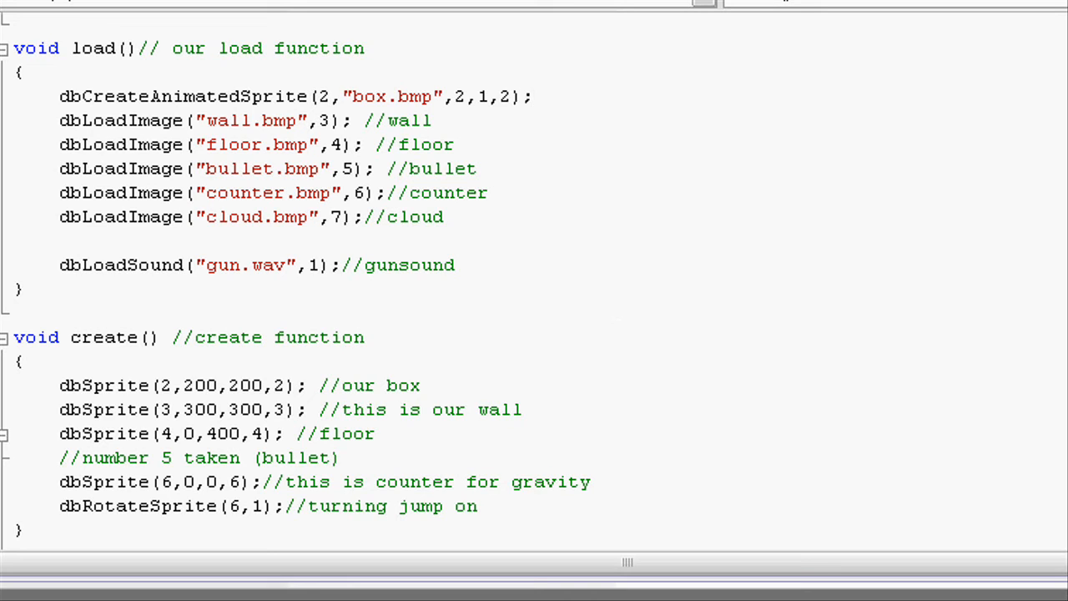
pyautogui.write('//a')
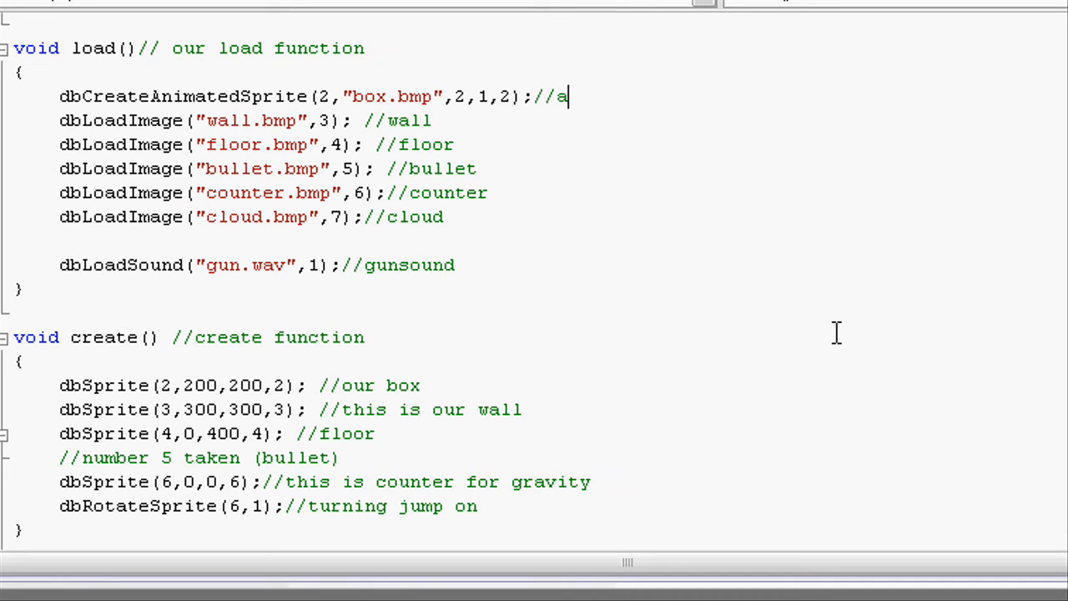
pyautogui.write('nimated b')
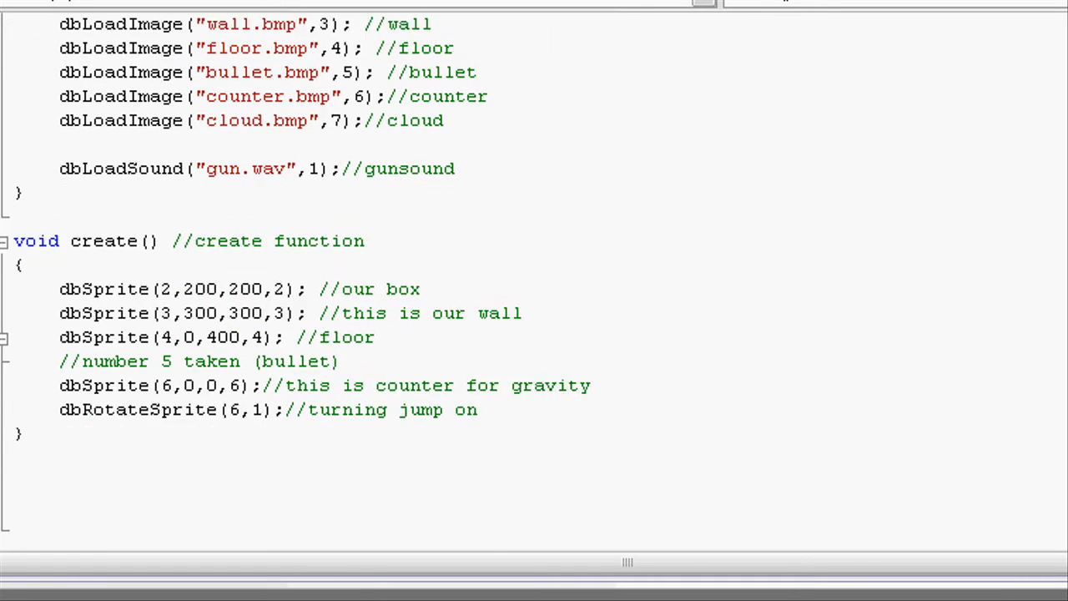
pyautogui.write('dbCreateAnimatedSprite(2,"box.bmp",2,1,2);//animated box')
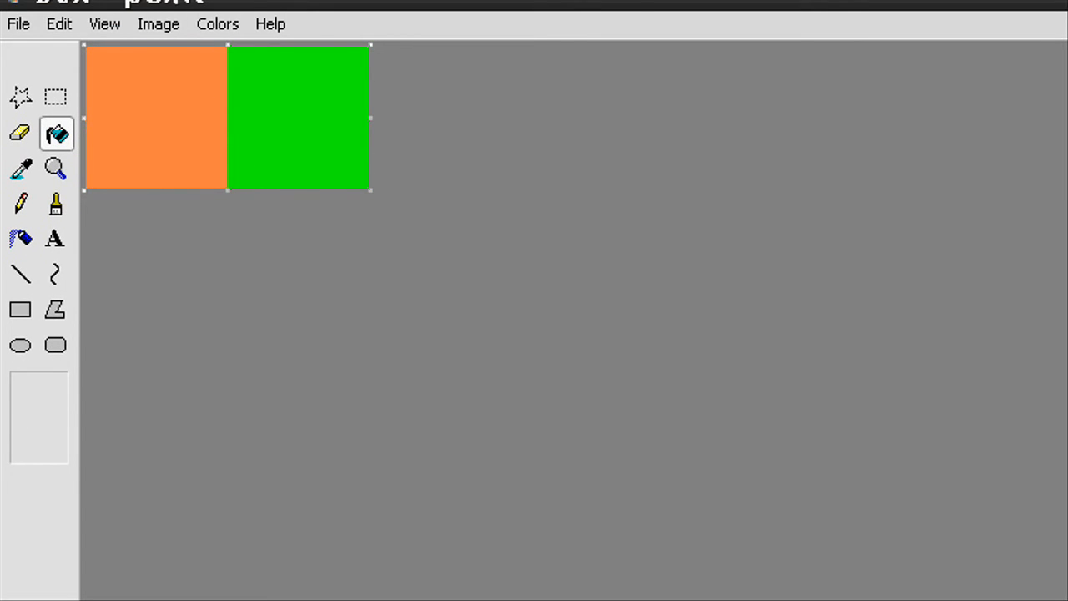
pyautogui.moveTo(290, 152)
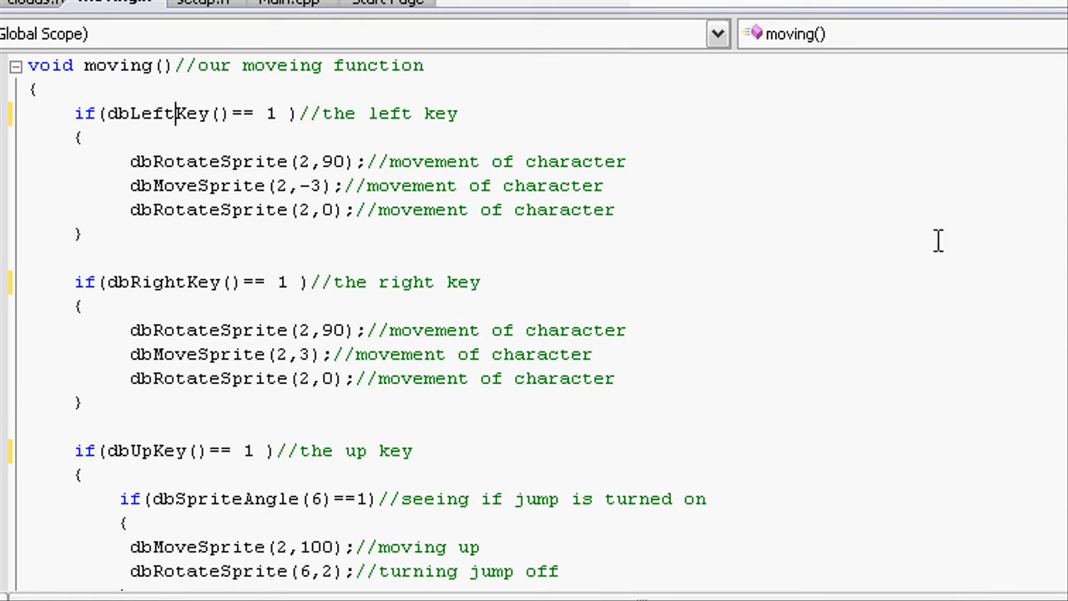
# Step: Add dbSetSpriteFrame(2,2); //change to green inside moving.h's dbLeftKey branch
pyautogui.moveTo(74, 114); pyautogui.dragTo(214, 114)
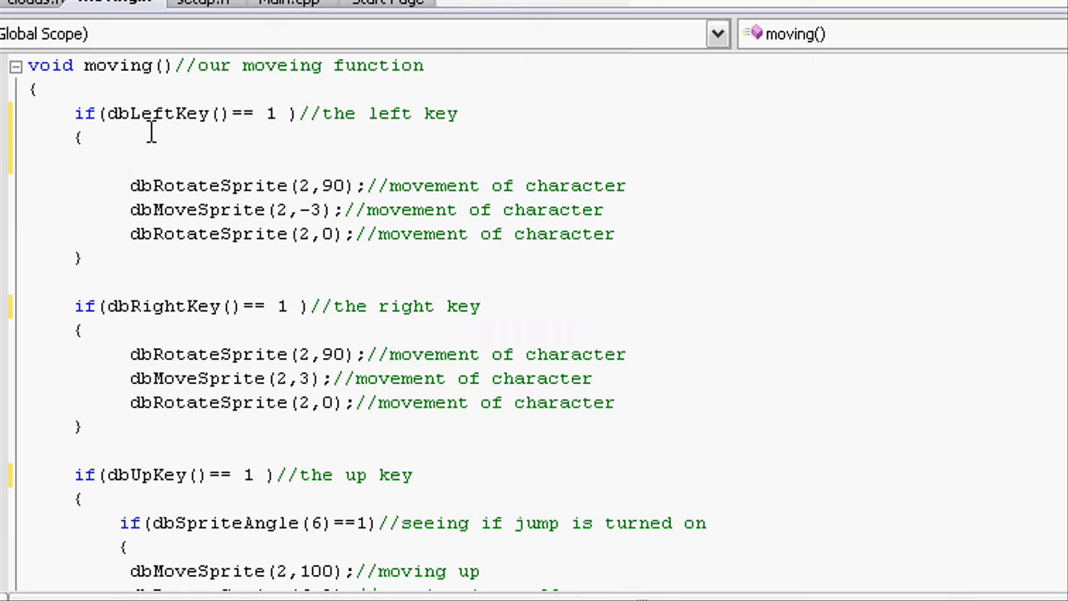
pyautogui.write('dbSetSpr')
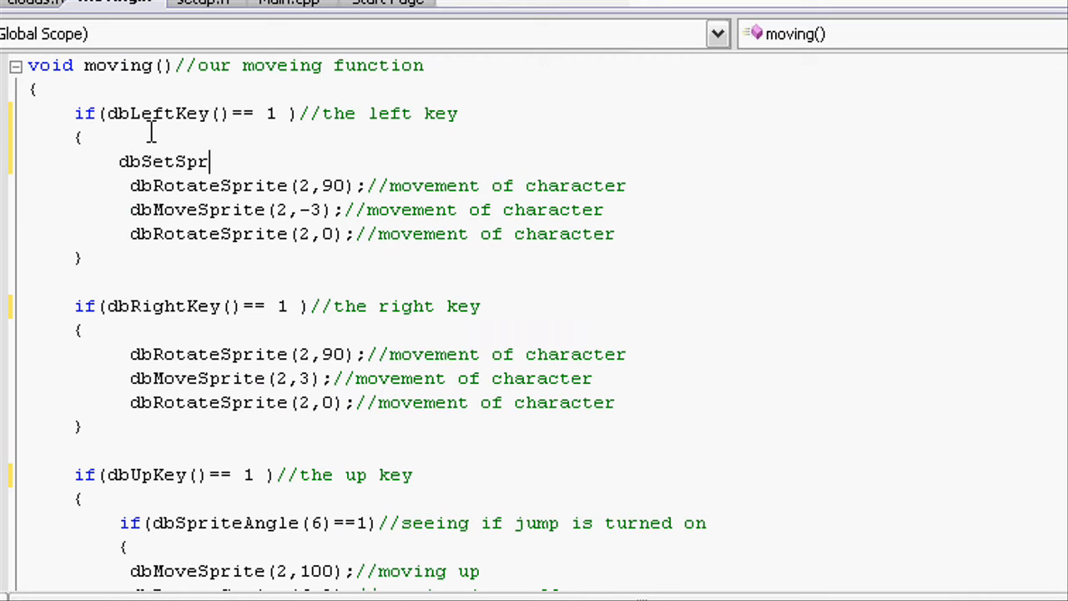
pyautogui.write('iteFrame(')
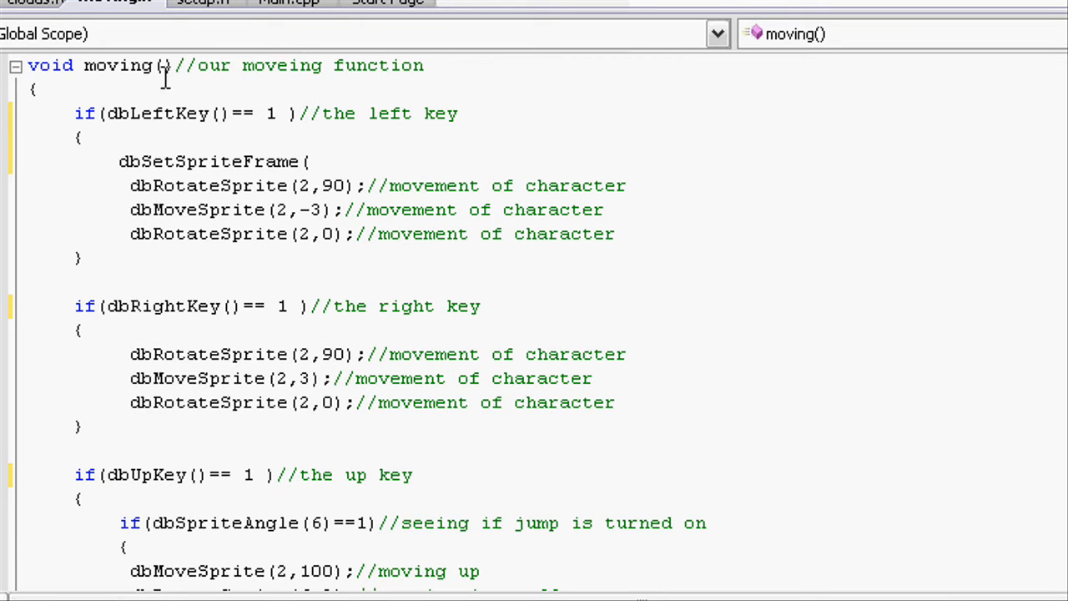
pyautogui.write('2')
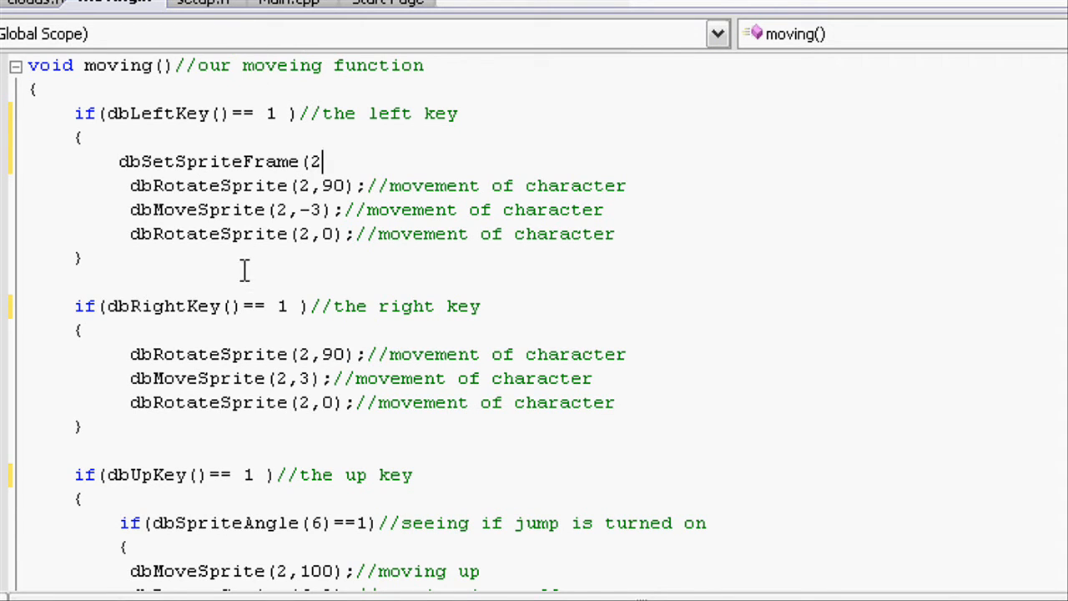
pyautogui.write(',2')
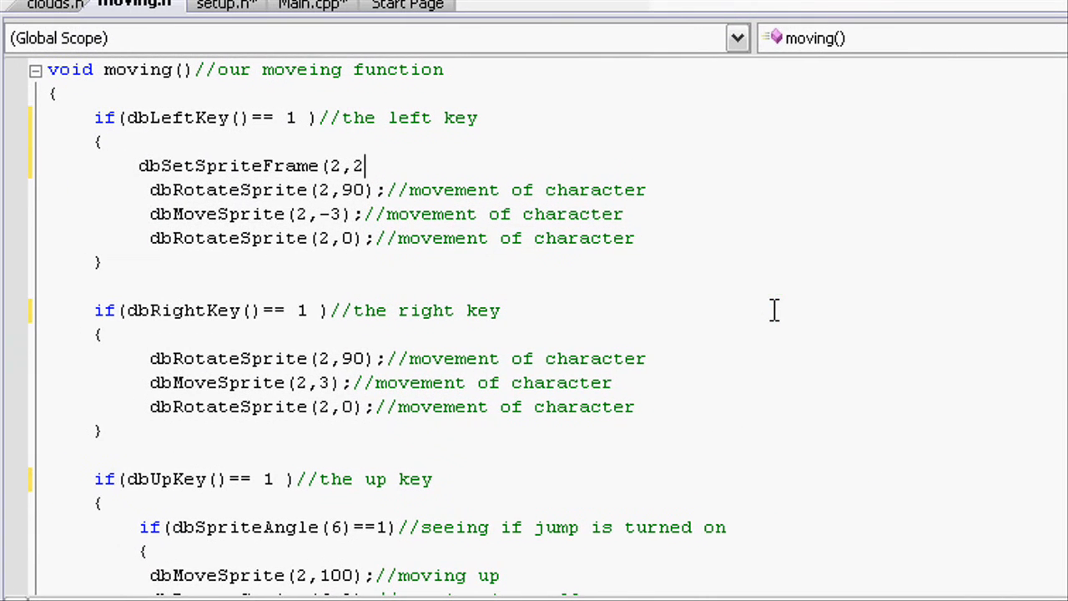
pyautogui.write(')')
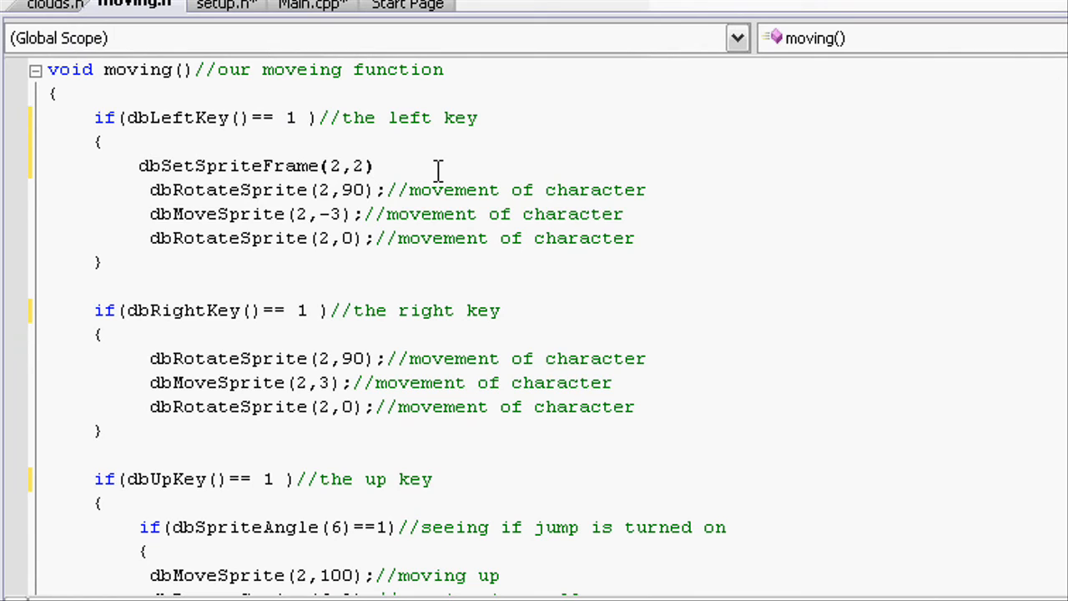
pyautogui.write(';//')
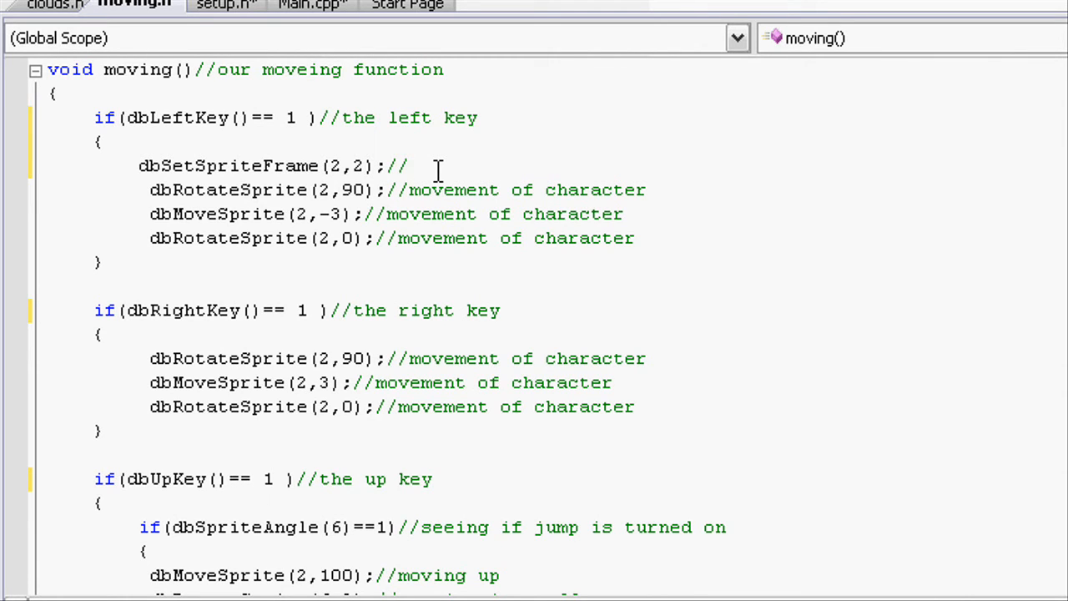
pyautogui.write('change to green')
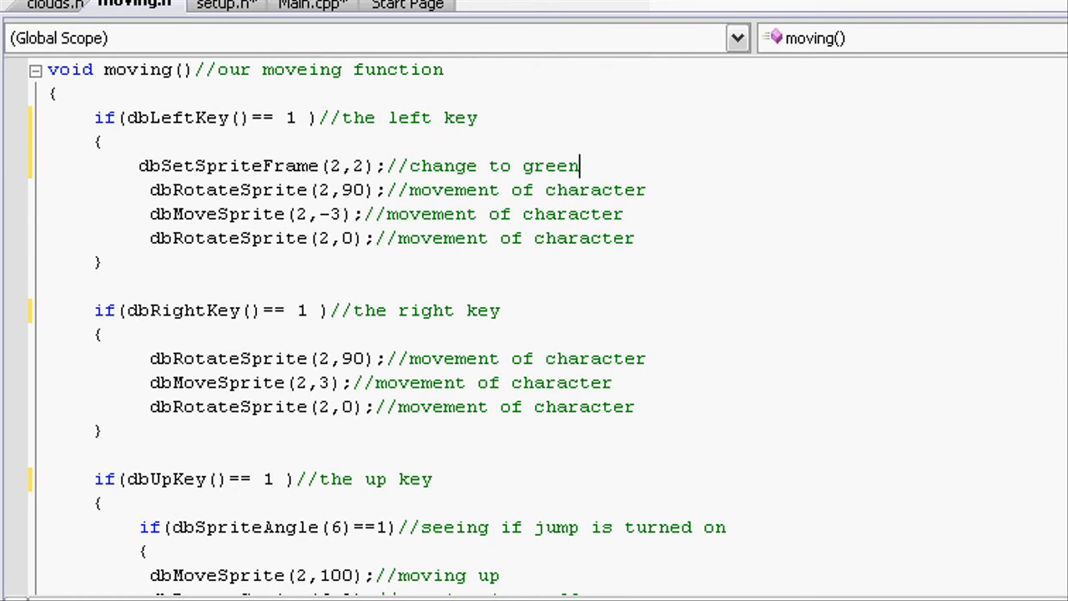
pyautogui.scroll(-3)
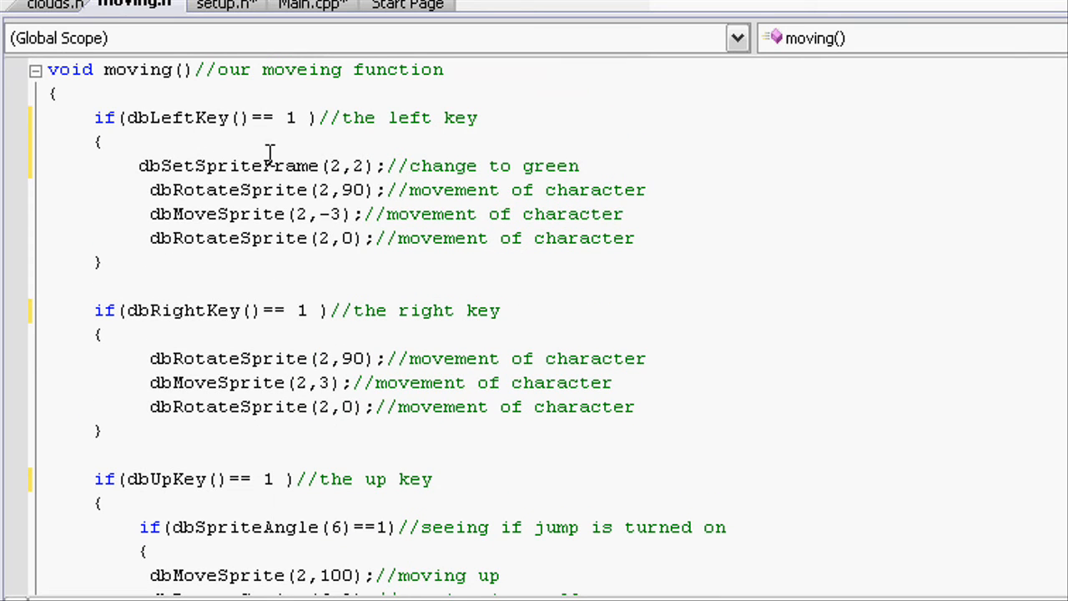
pyautogui.moveTo(855, 165)
pyautogui.write('db')
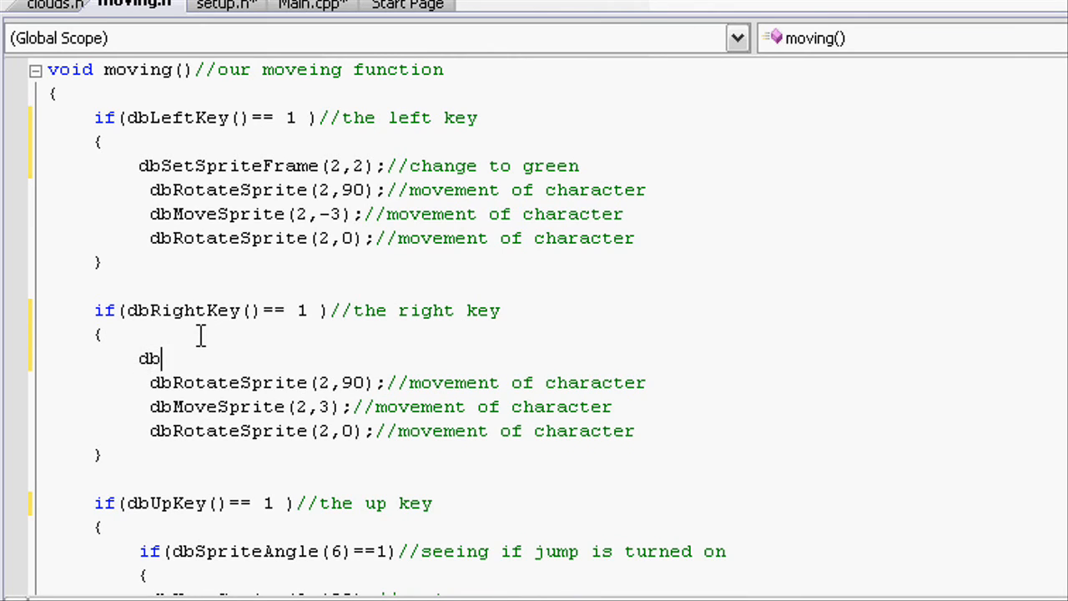
# Step: Add dbPlaySprite(2,1,2,100); inside the dbRightKey branch before the rotate and move lines
pyautogui.write('Pla')
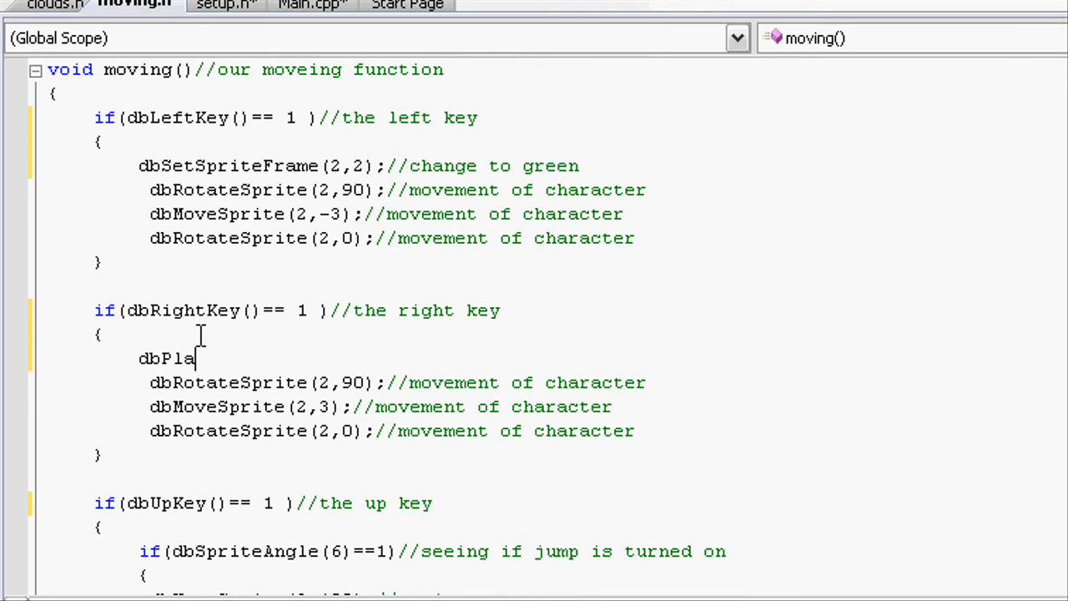
pyautogui.write('ySprite(')
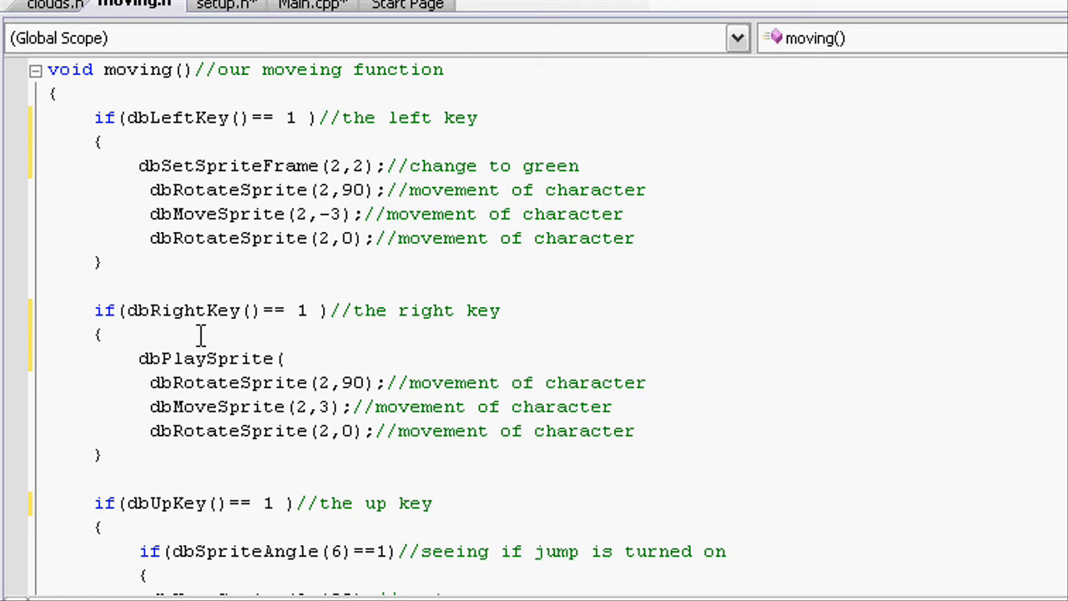
pyautogui.write('2,')
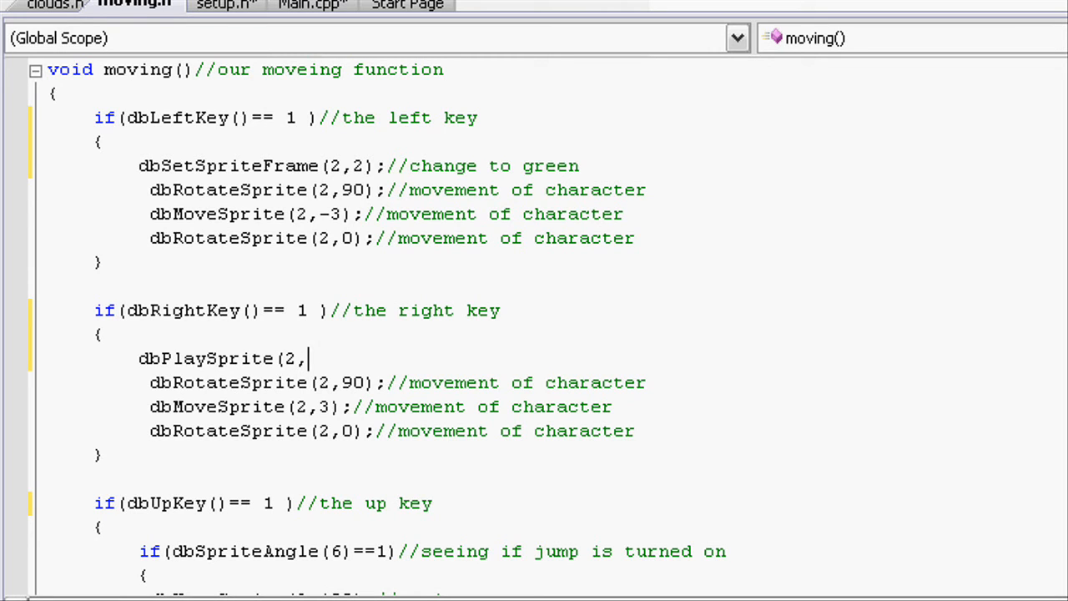
pyautogui.write('1,2')
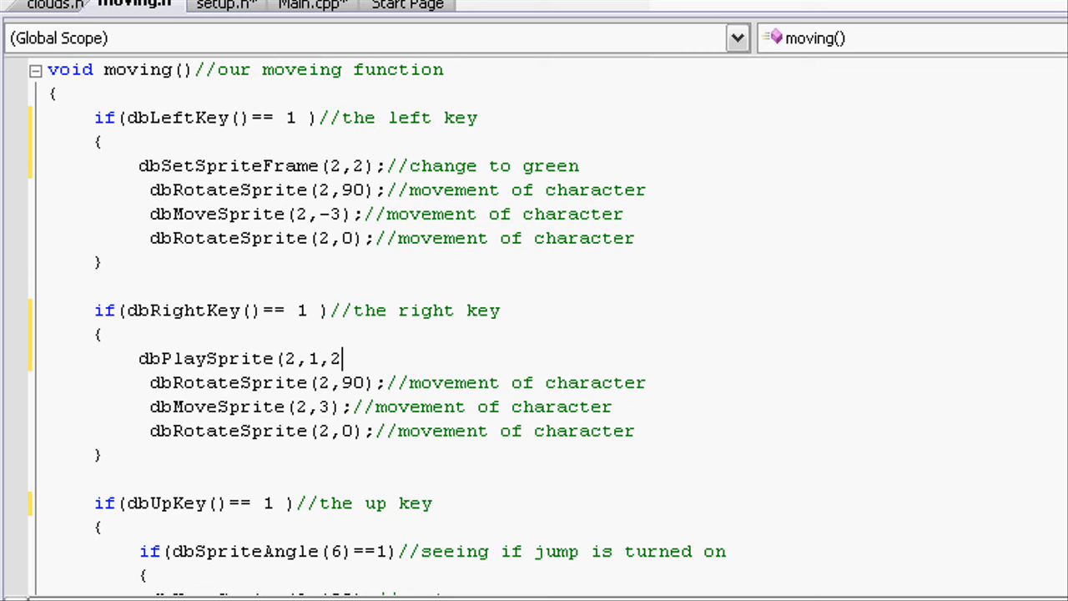
pyautogui.write(',')
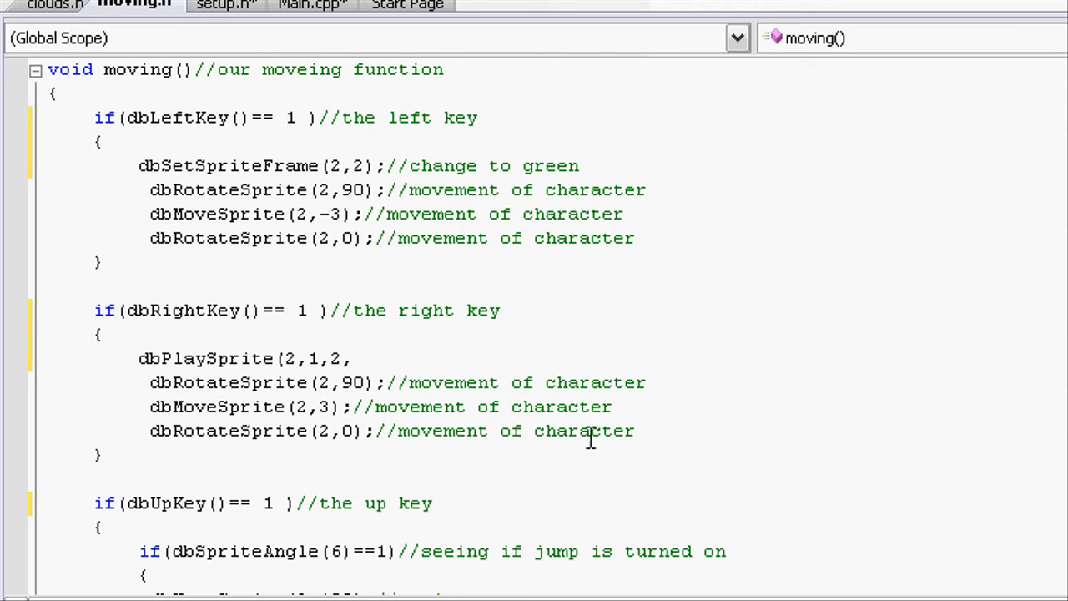
pyautogui.write('100')
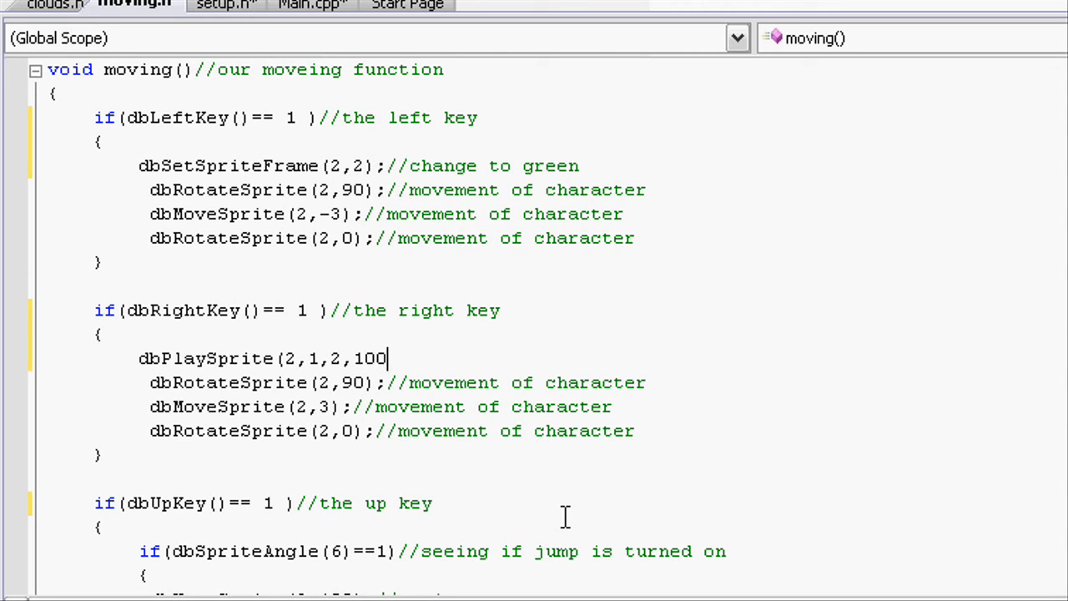
pyautogui.write(');')
pyautogui.write('if(')
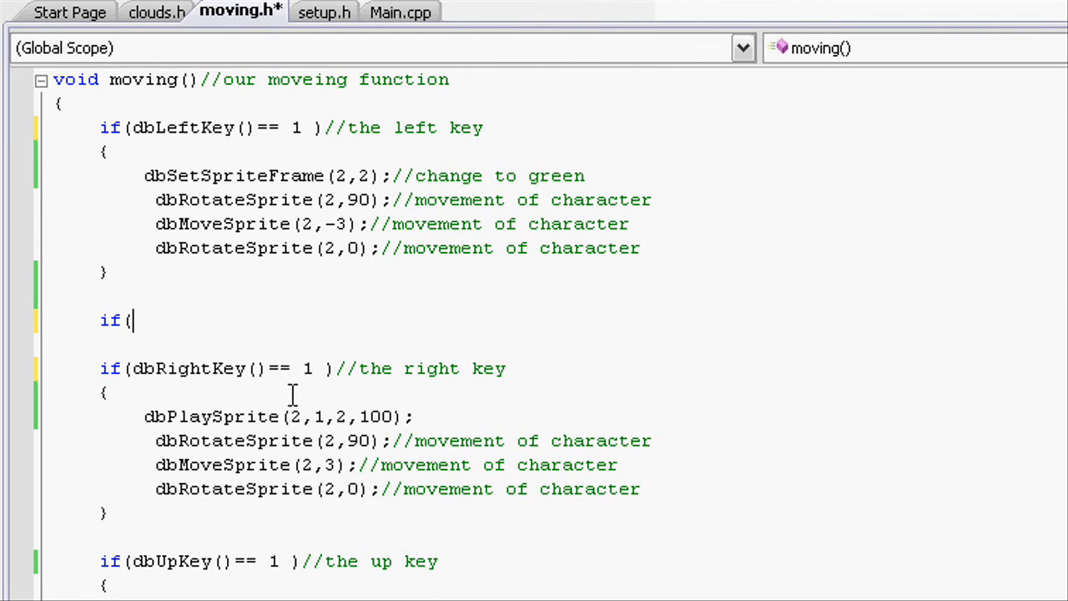
pyautogui.moveTo(130, 303)
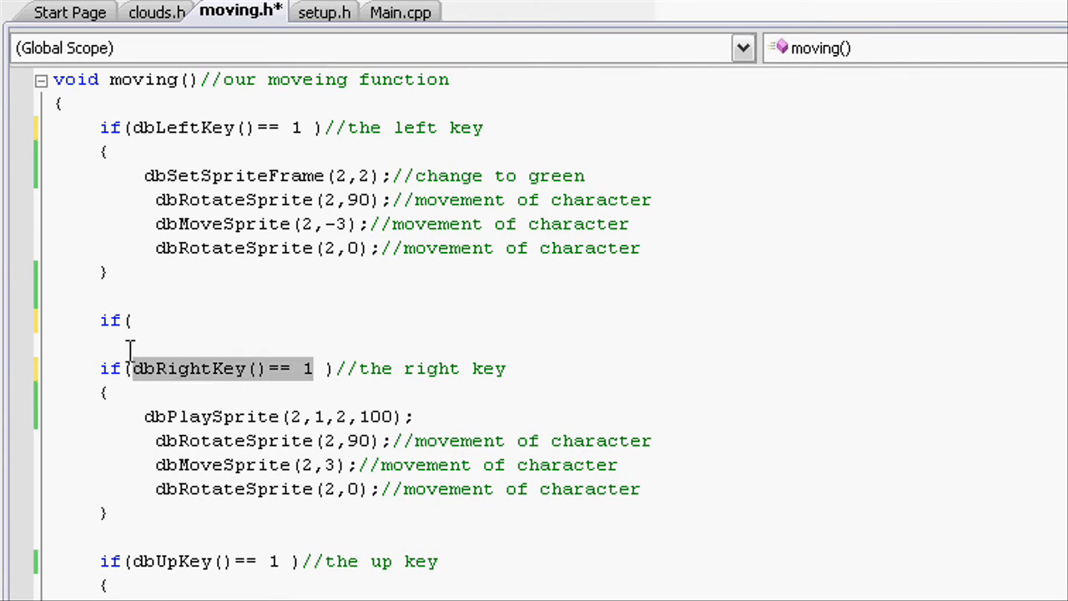
# Step: Write the condition if(dbRightKey()== 0 && dbLeftKey()== 0) above the right-key block
pyautogui.write('dbRightKey()== 1')
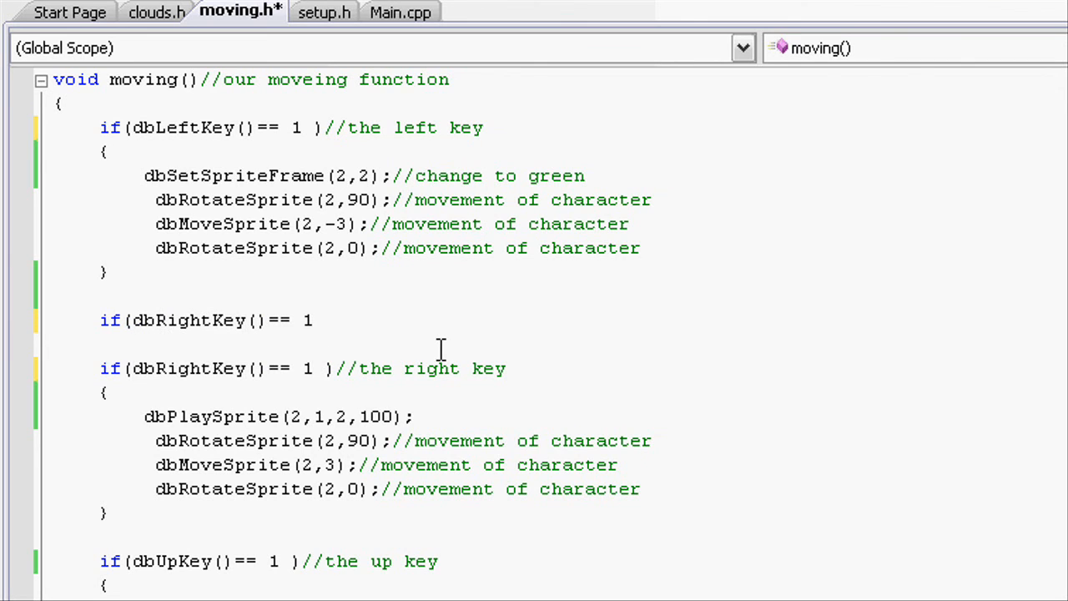
pyautogui.write('0')
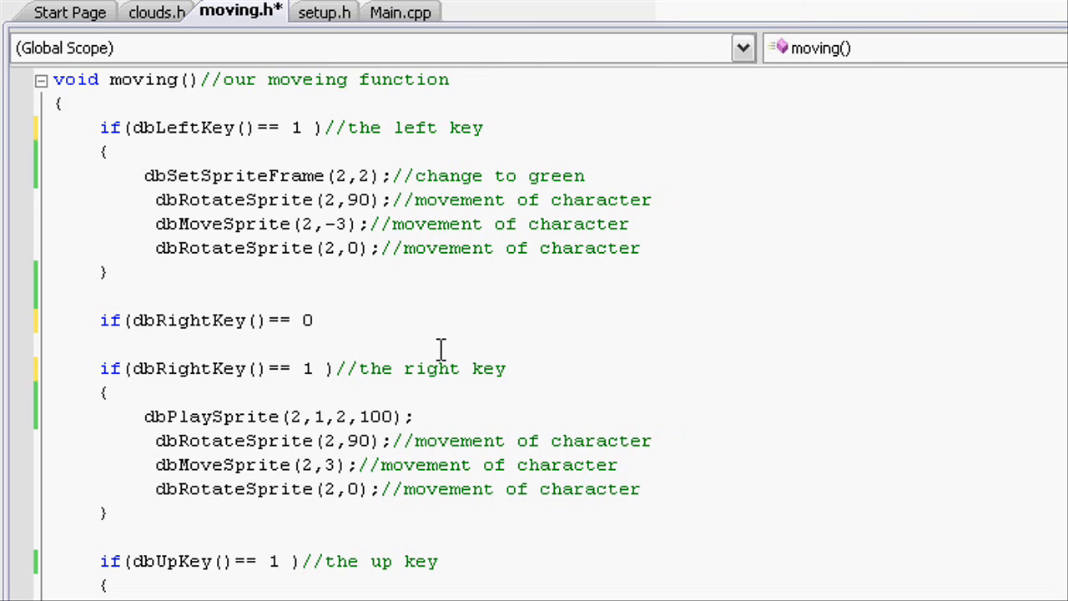
pyautogui.write('&&')
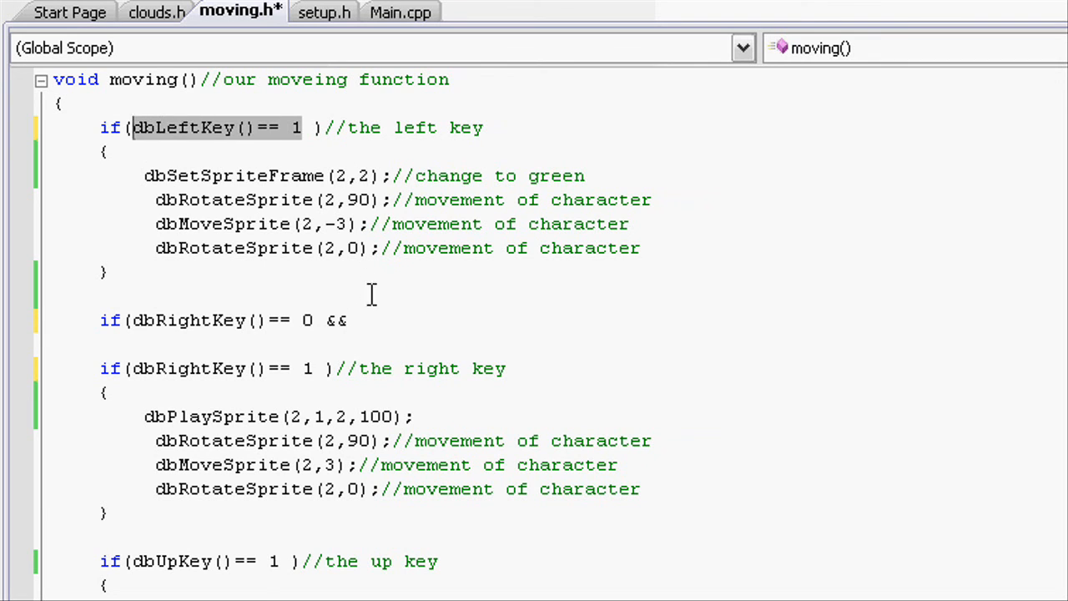
pyautogui.write('dbLeftKey()== 1')
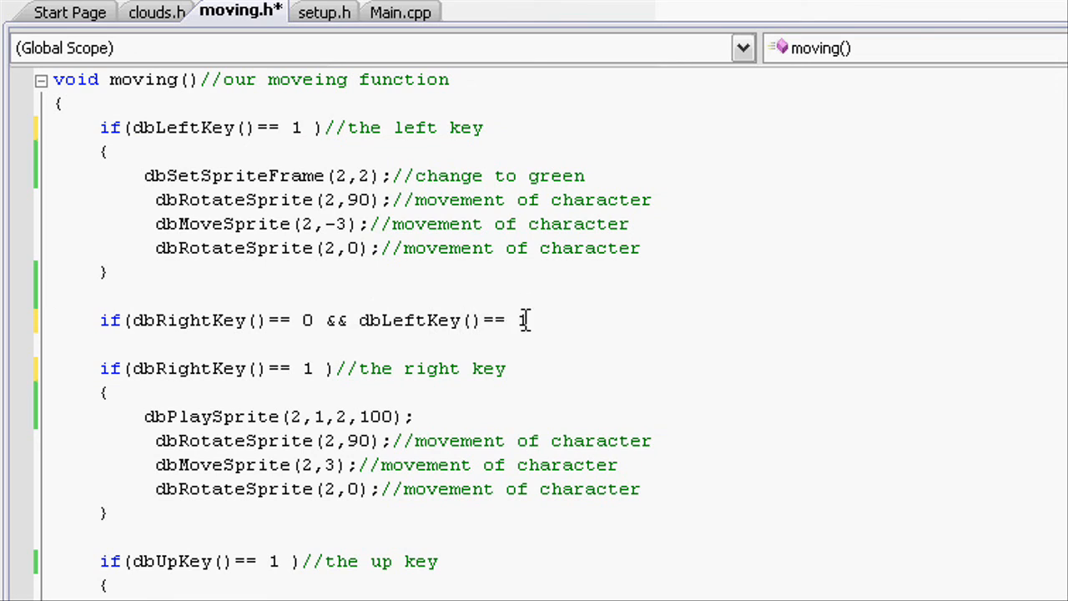
pyautogui.write('0)')
pyautogui.write('{')
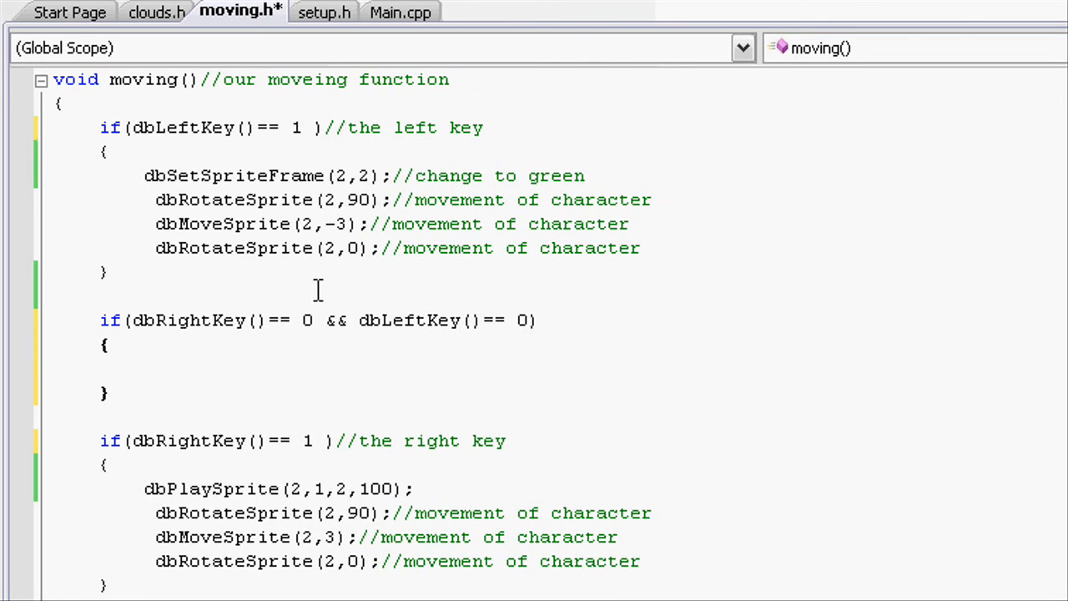
pyautogui.moveTo(176, 299)
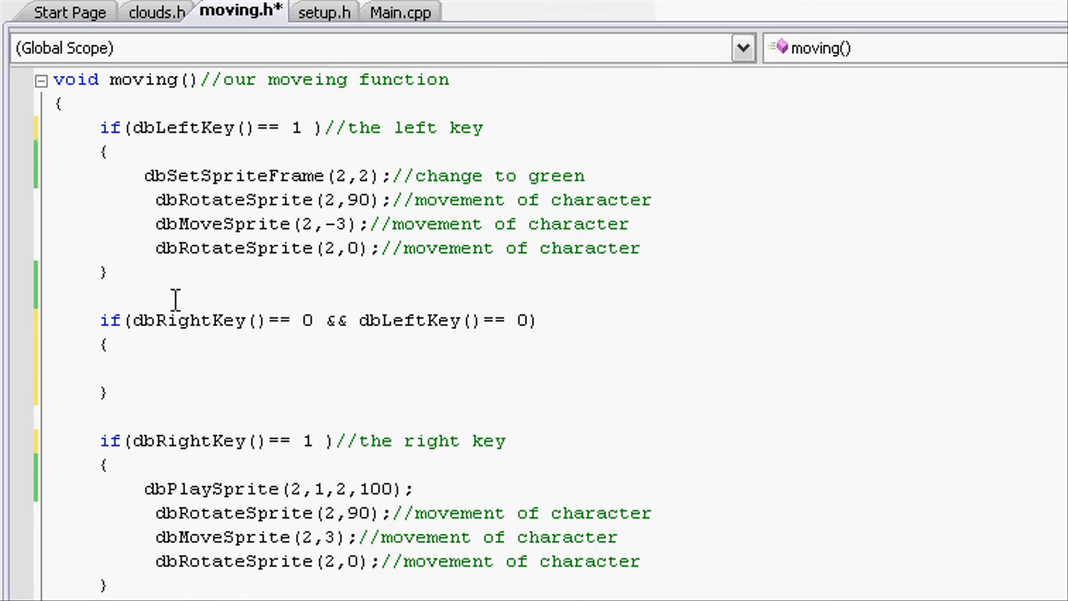
# Step: Inside the new block set sprite 2 to frame 1 with dbSetSpriteFrame(2,1); //stationary
pyautogui.click(145, 371)
pyautogui.write('dbSetSpriteFrame(2,2);')
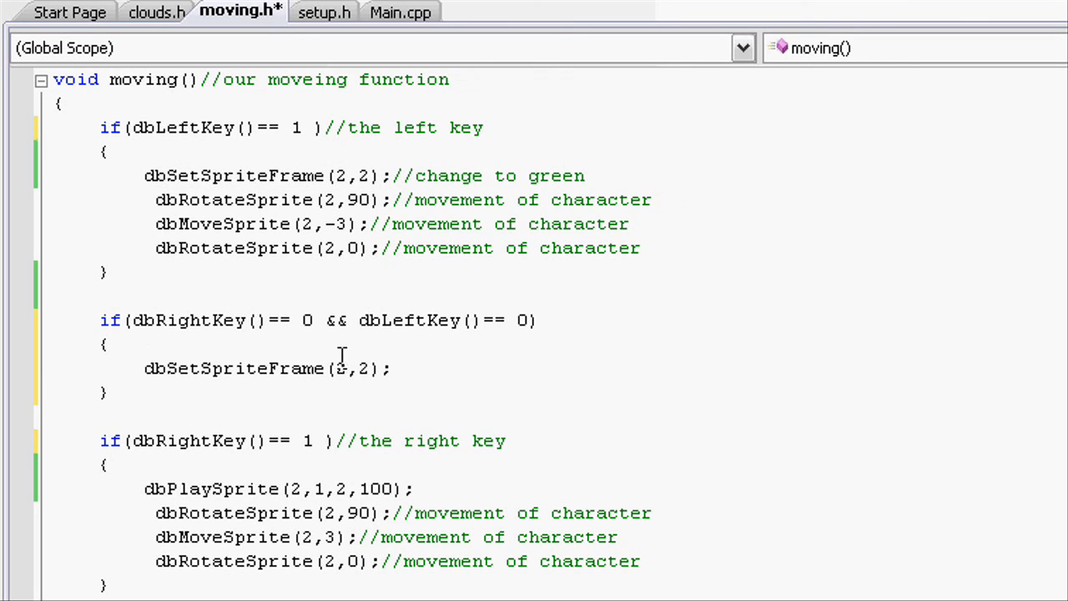
pyautogui.moveTo(364, 376)
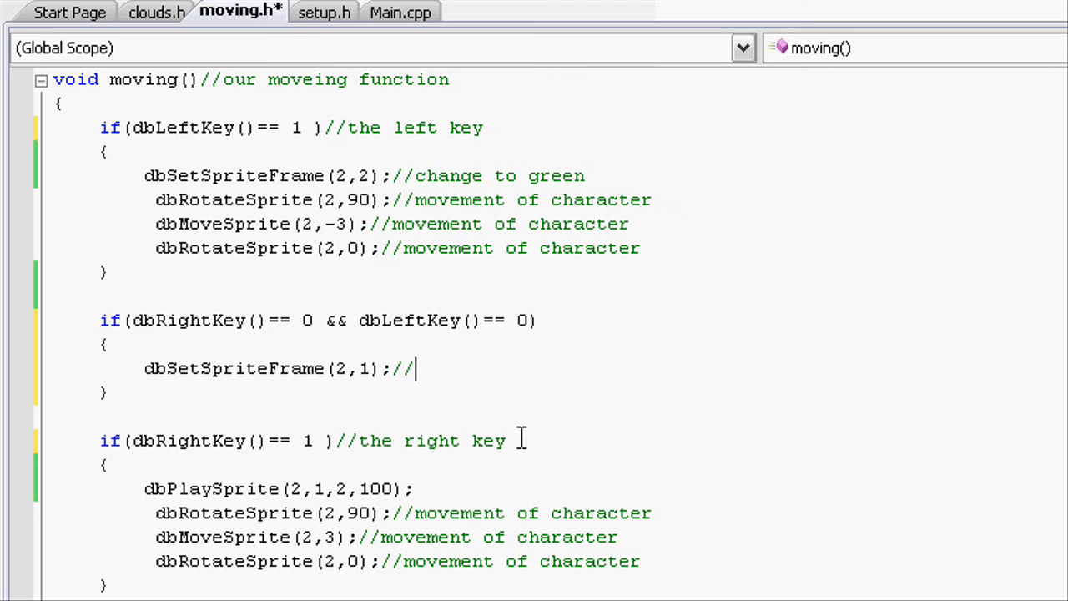
pyautogui.write('stationa')
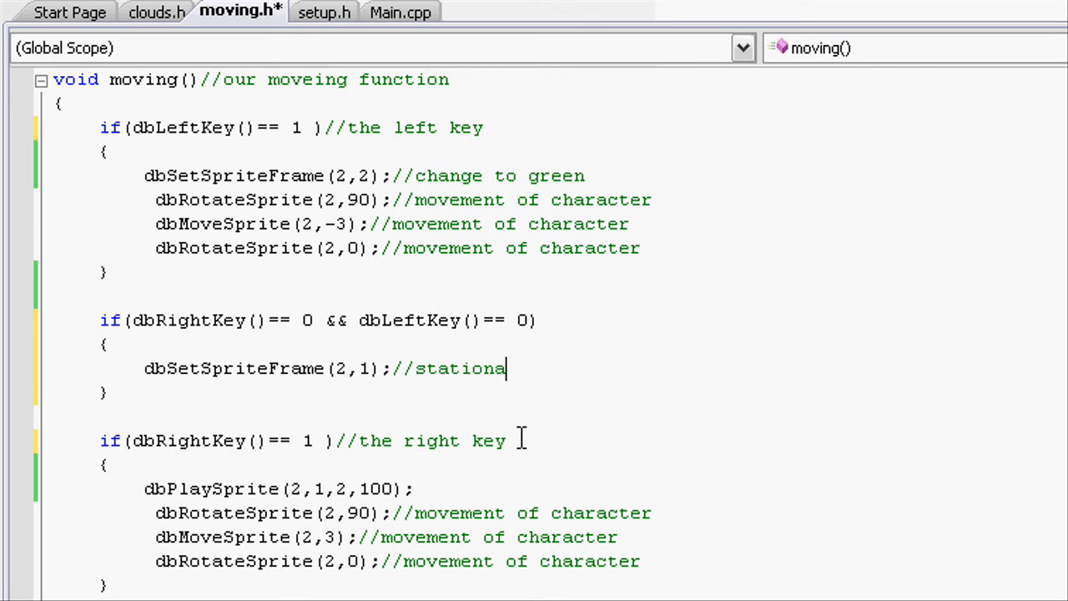
pyautogui.write('ry')
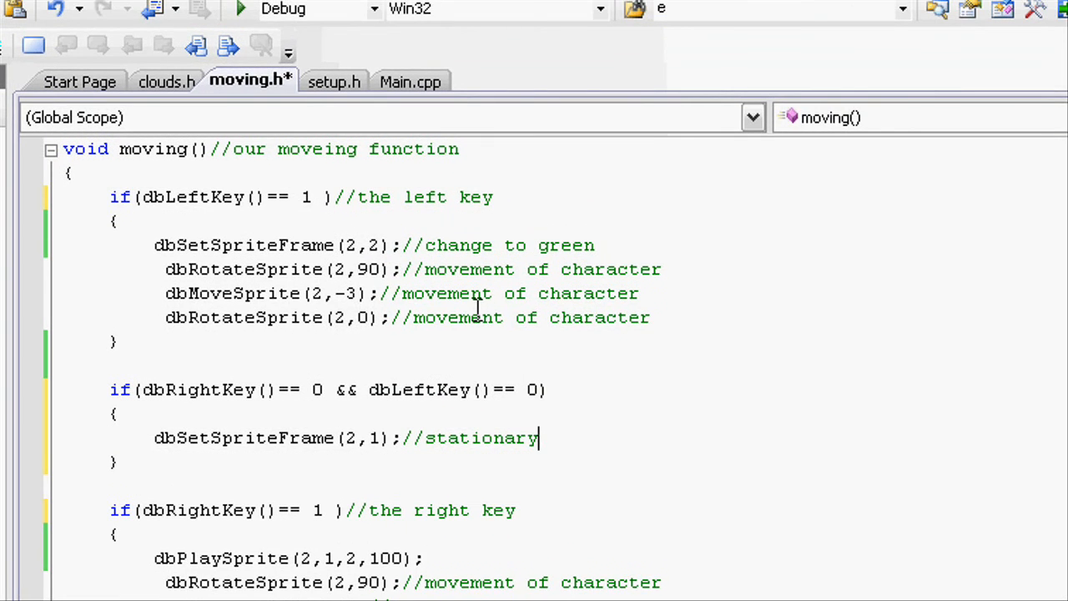